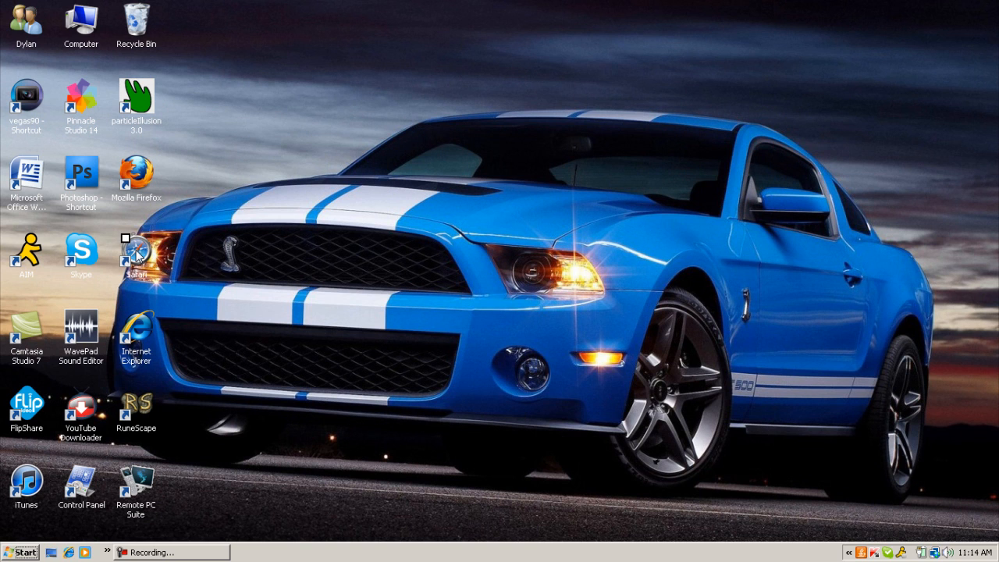
# - Launch Safari and search Google for 'Skype' to reach the Skype homepage
pyautogui.doubleClick(136, 250)
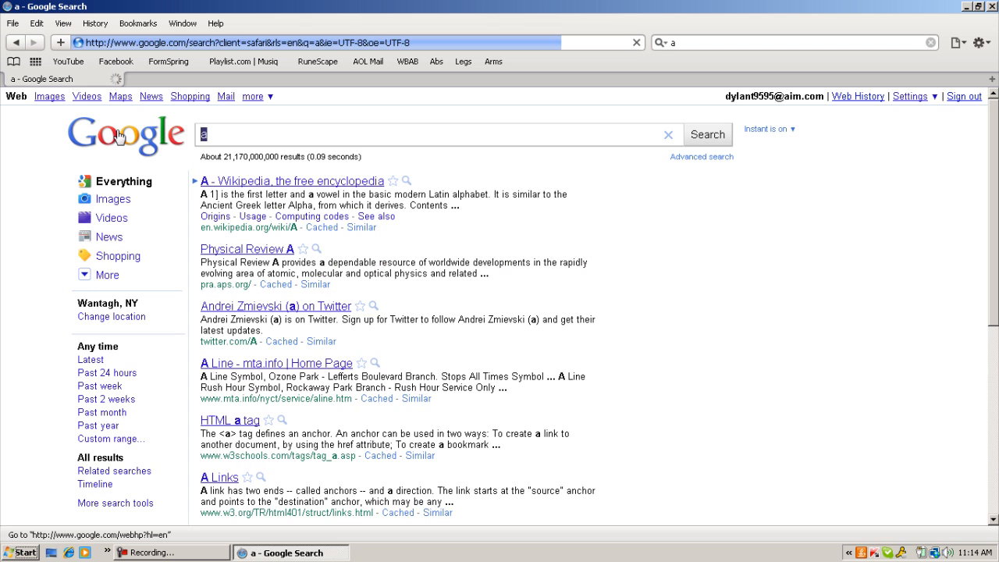
pyautogui.click(125, 133)
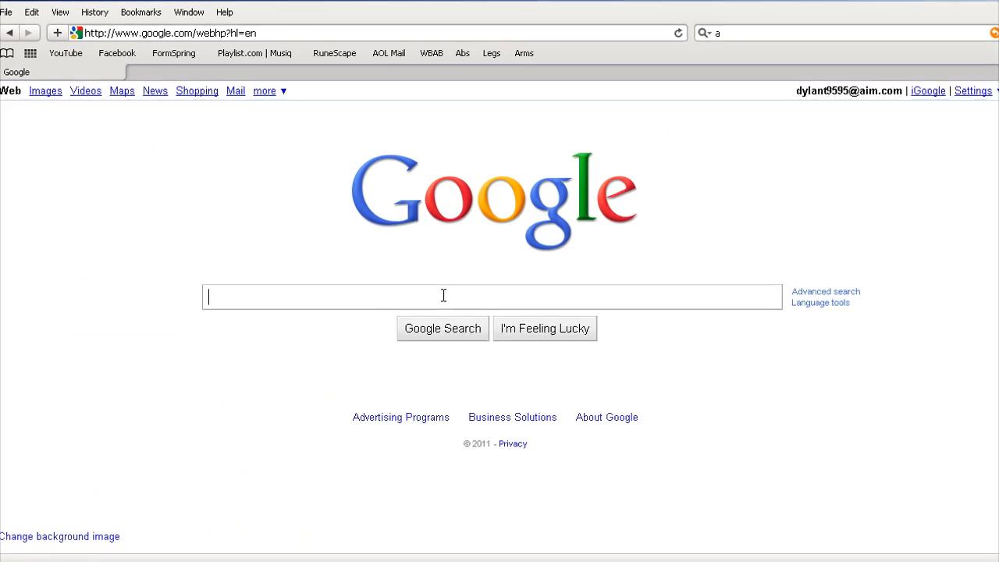
pyautogui.write('Sky')
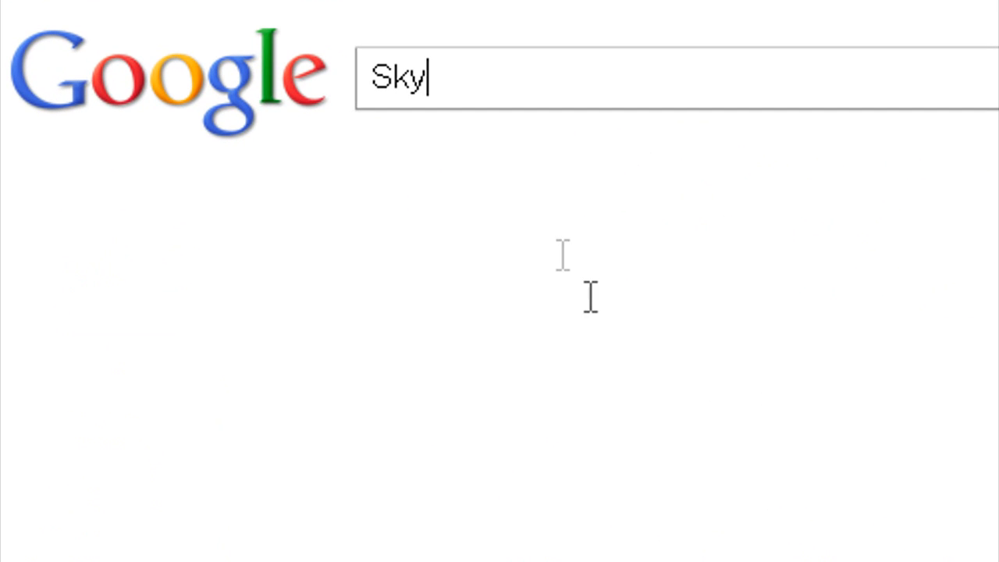
pyautogui.write('pe')
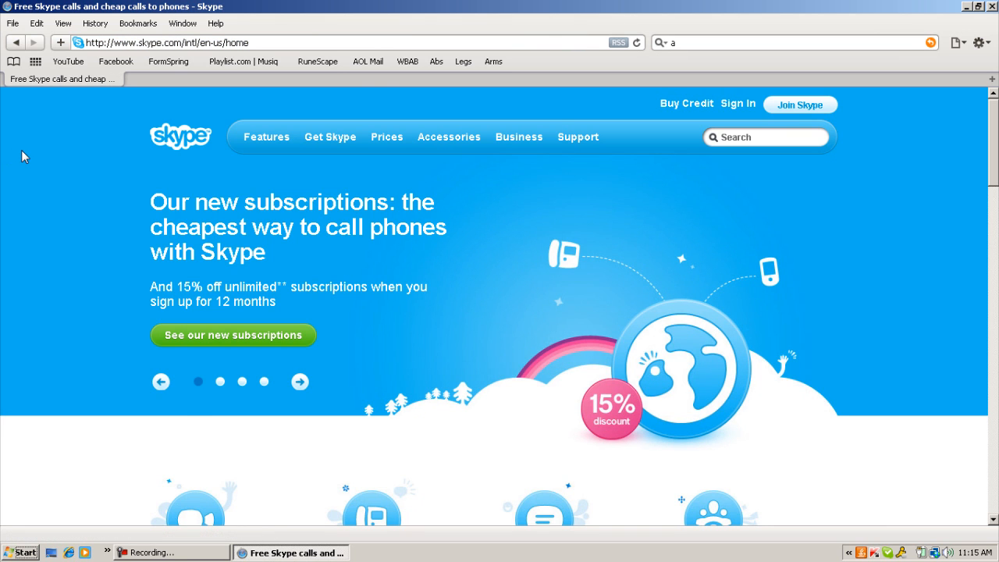
# - Download the Windows version of Skype from the Skype homepage
pyautogui.scroll(-3)
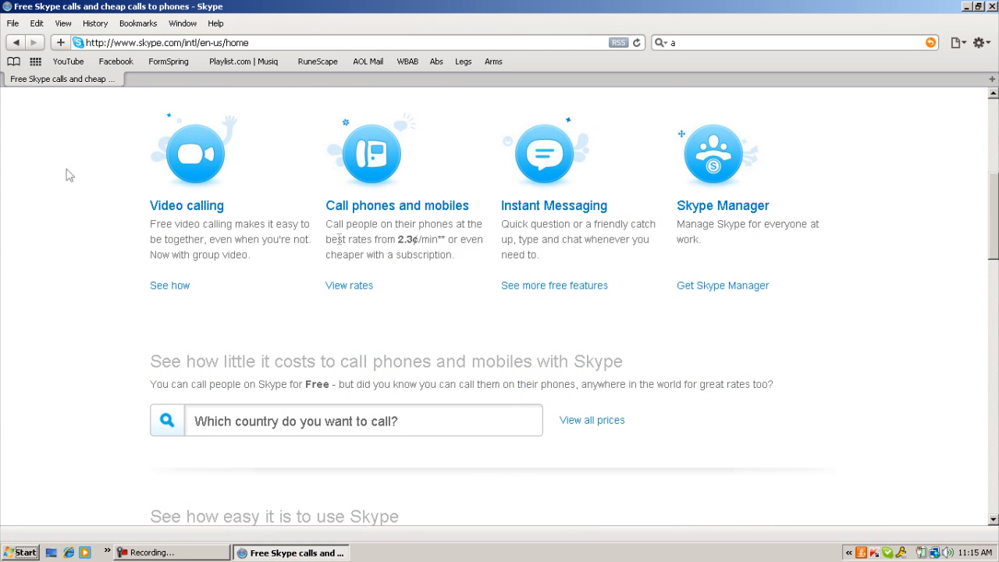
pyautogui.scroll(3)
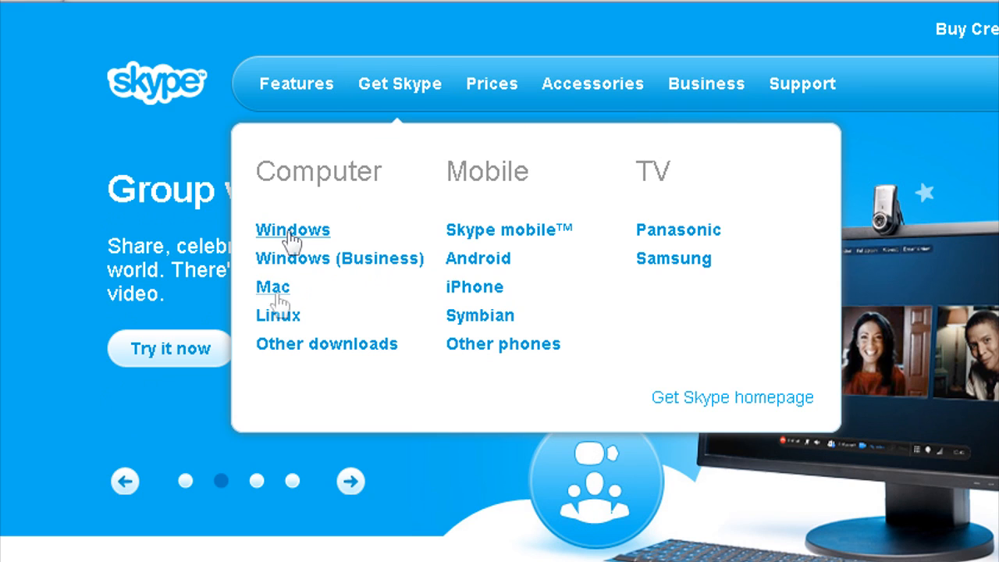
pyautogui.moveTo(294, 242)
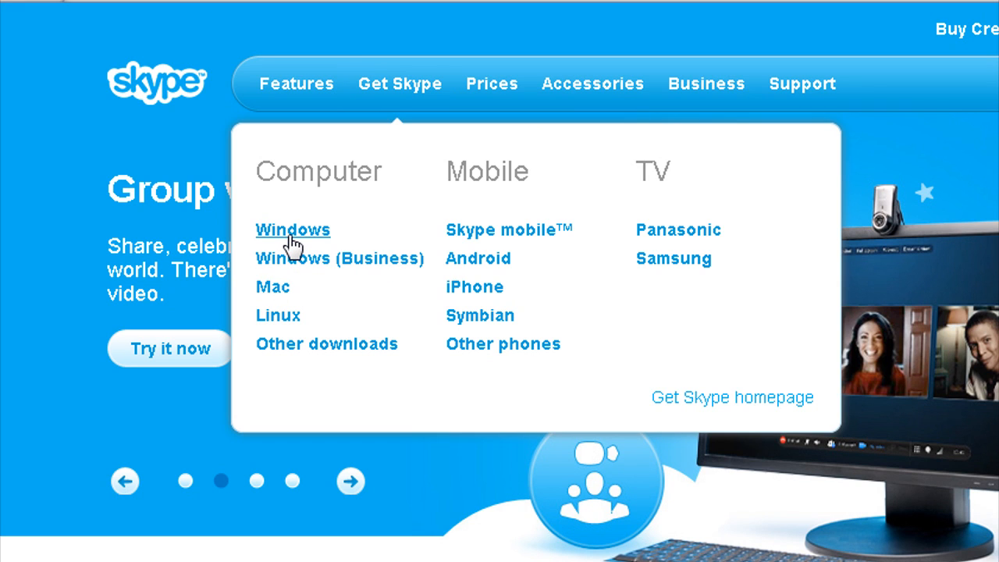
pyautogui.click(293, 229)
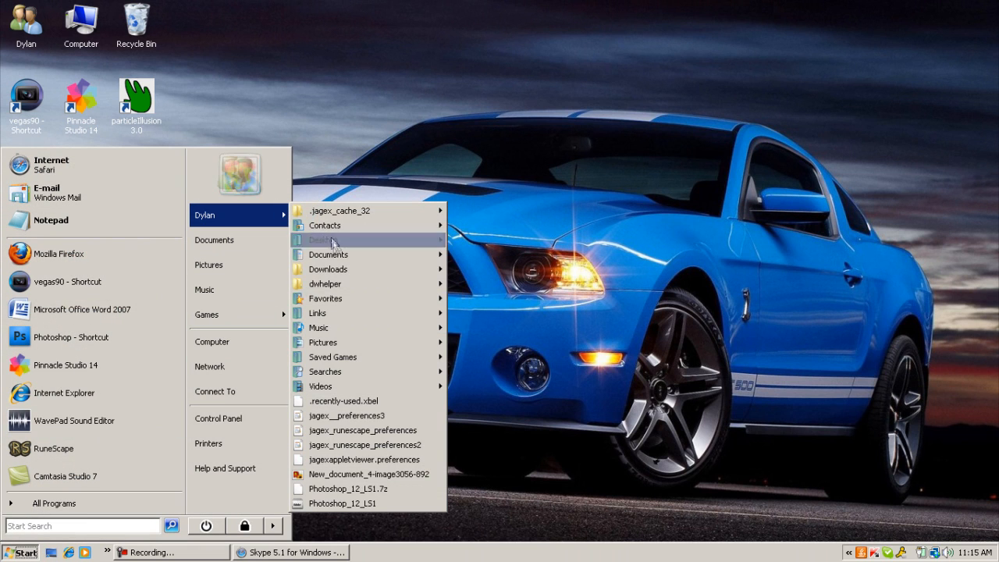
pyautogui.moveTo(325, 284)
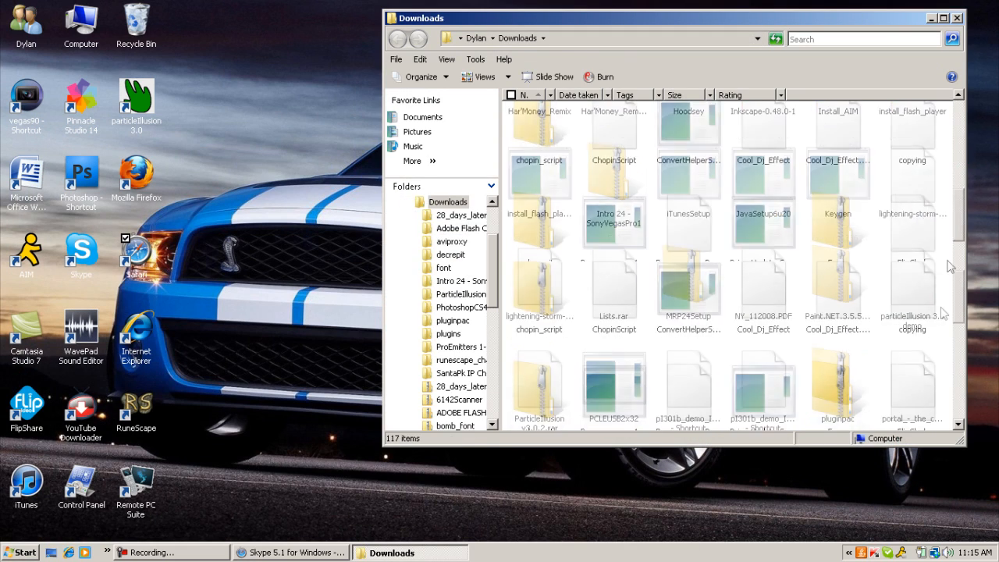
pyautogui.click(950, 39)
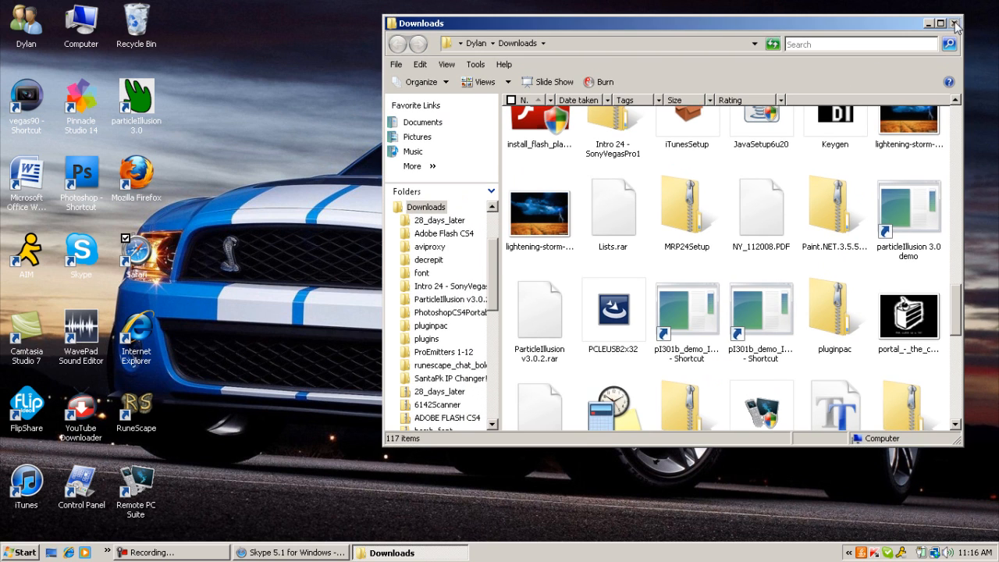
pyautogui.click(955, 24)
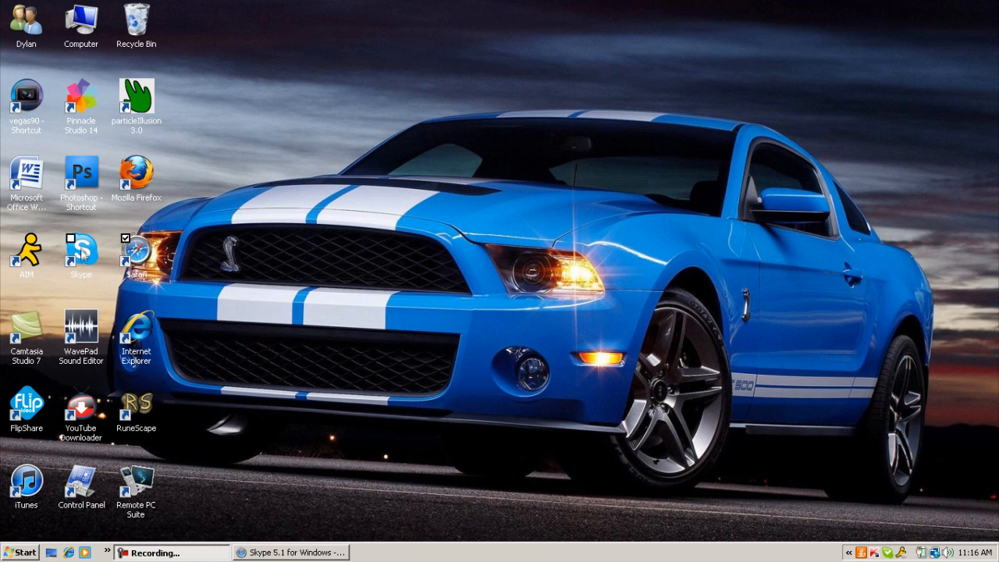
# - Bring up the signed-in Skype window with its contact list from the taskbar
pyautogui.click(81, 253)
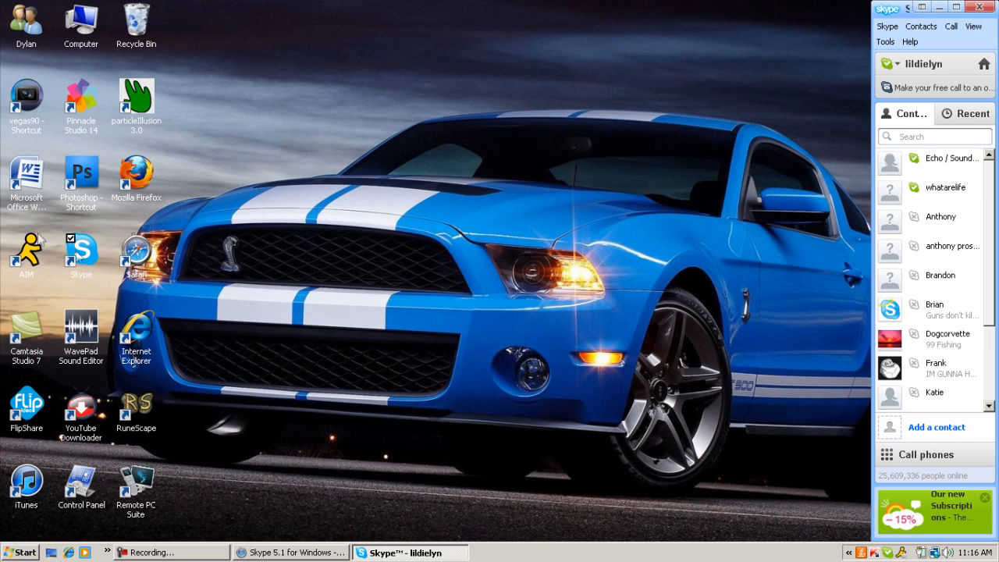
pyautogui.moveTo(924, 100)
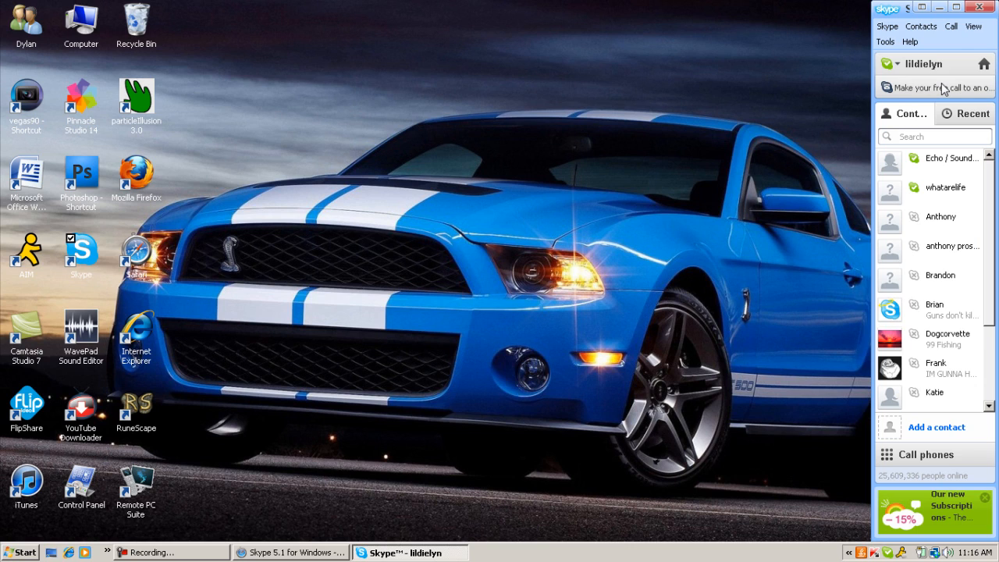
pyautogui.moveTo(920, 76)
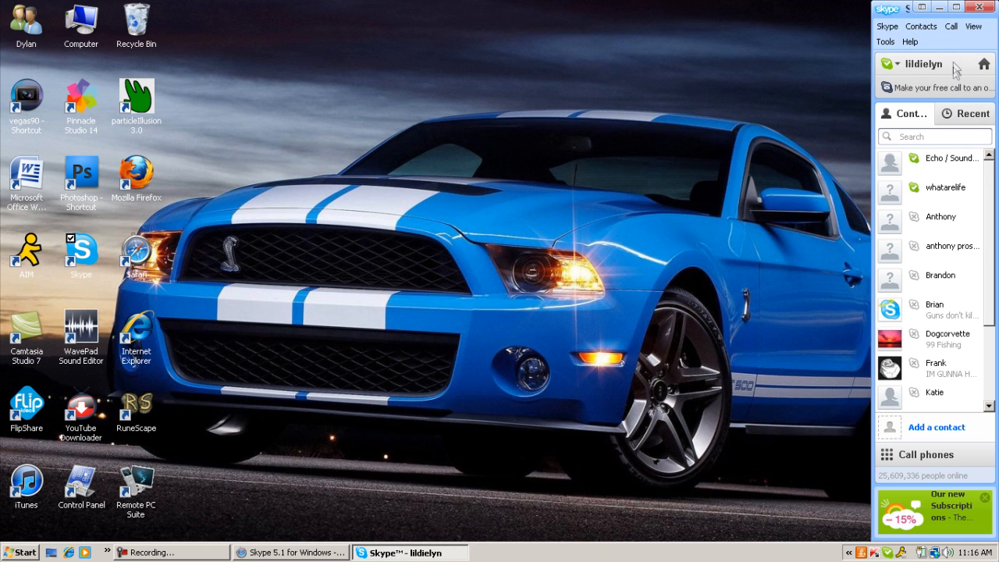
pyautogui.moveTo(924, 85)
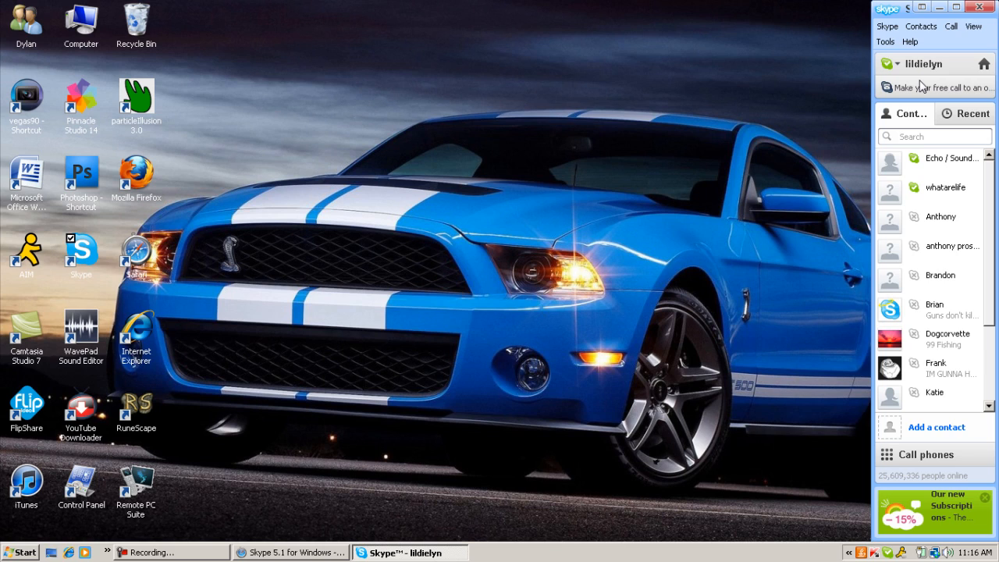
pyautogui.moveTo(959, 201)
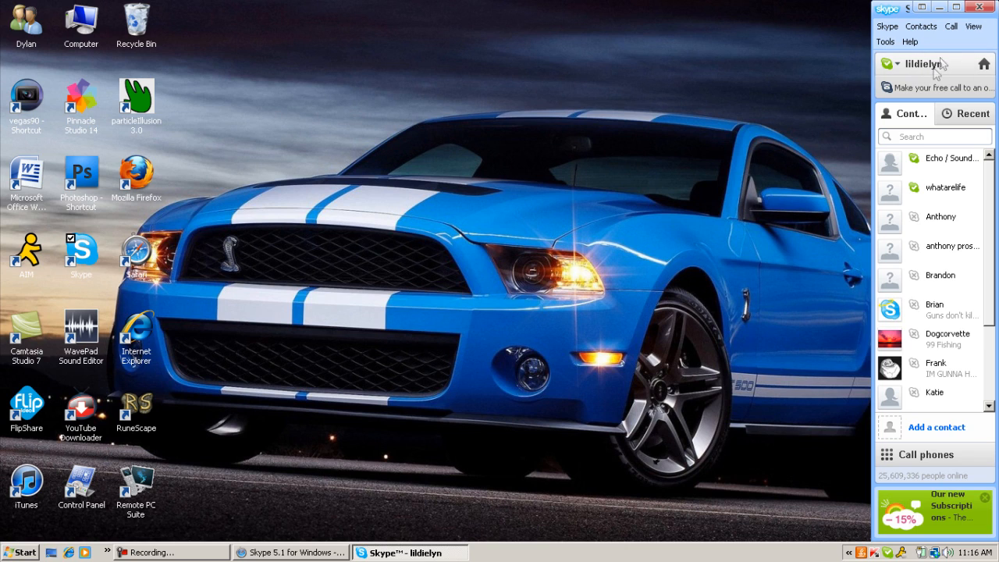
pyautogui.moveTo(959, 186)
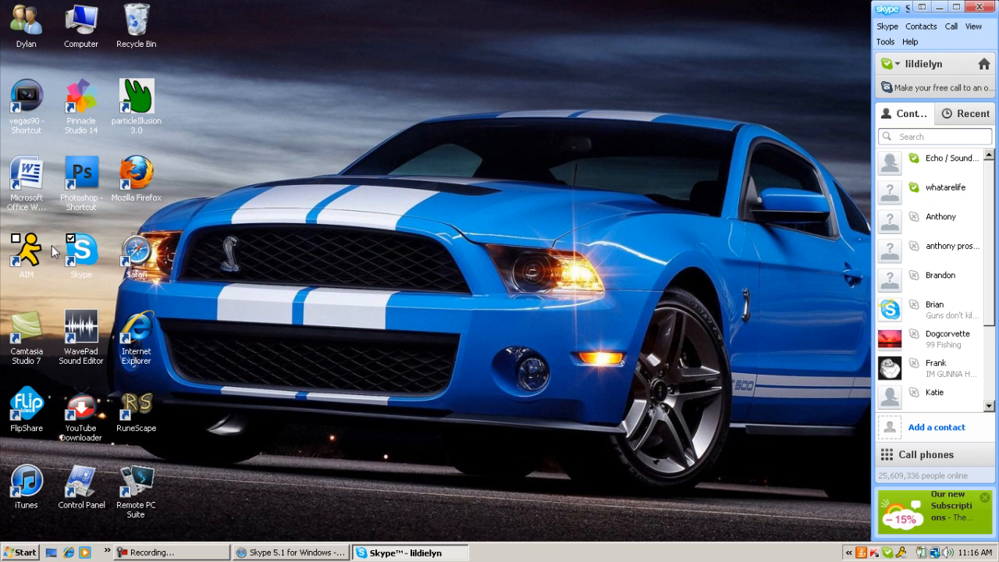
pyautogui.moveTo(159, 384)
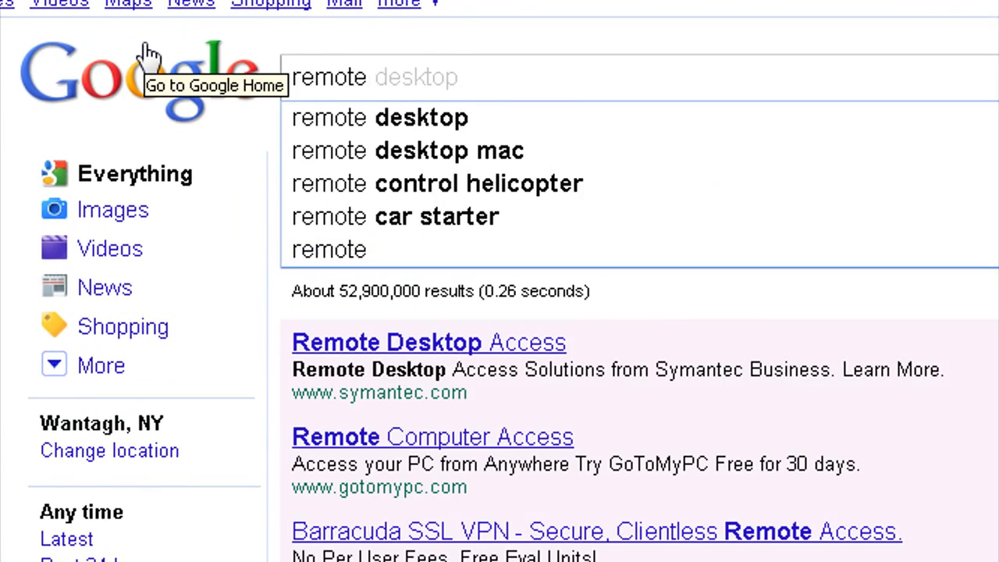
# - Search Google for 'remote pc suite' to find the Scientific Software links
pyautogui.write('remote pc suite')
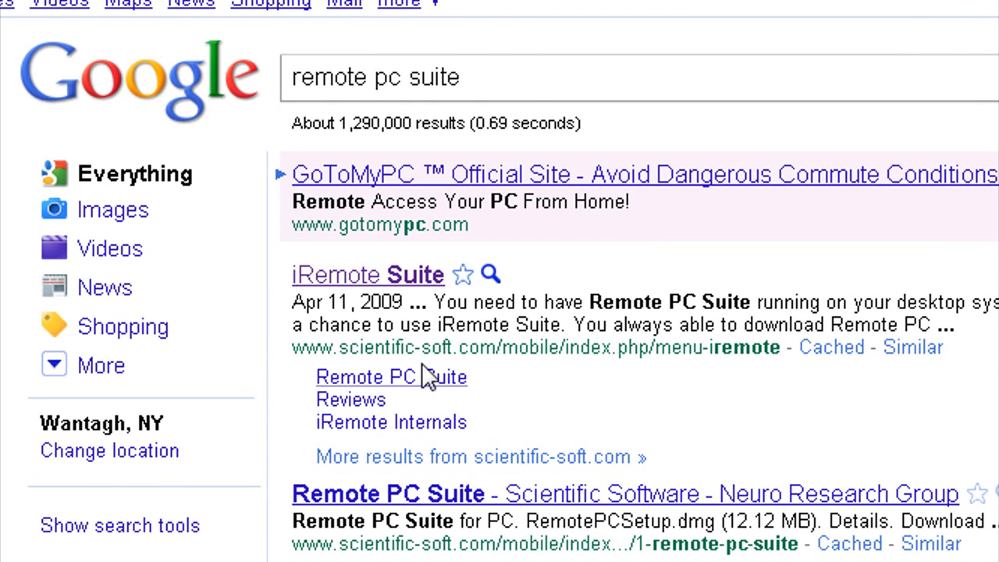
pyautogui.moveTo(433, 391)
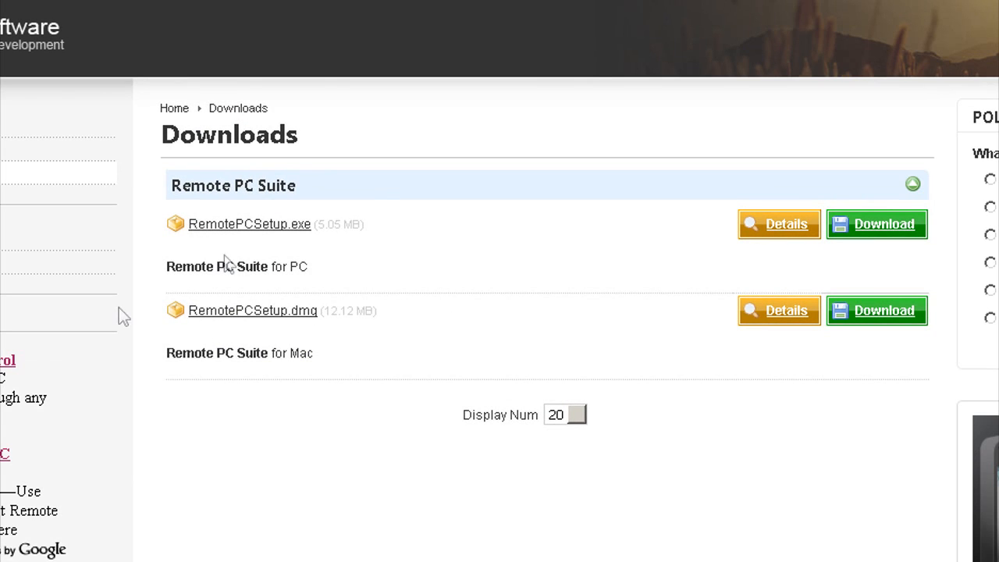
pyautogui.moveTo(262, 296)
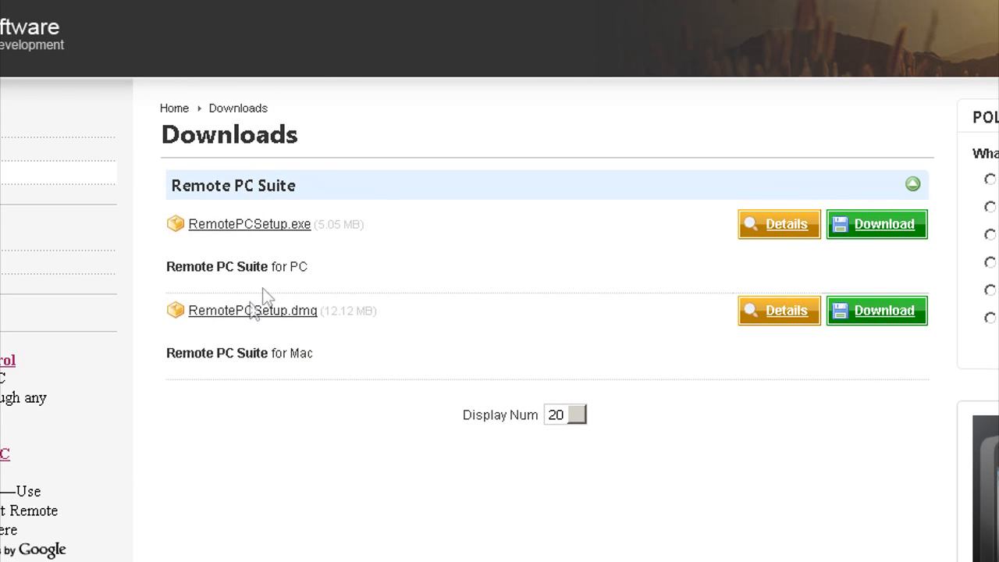
pyautogui.moveTo(305, 356)
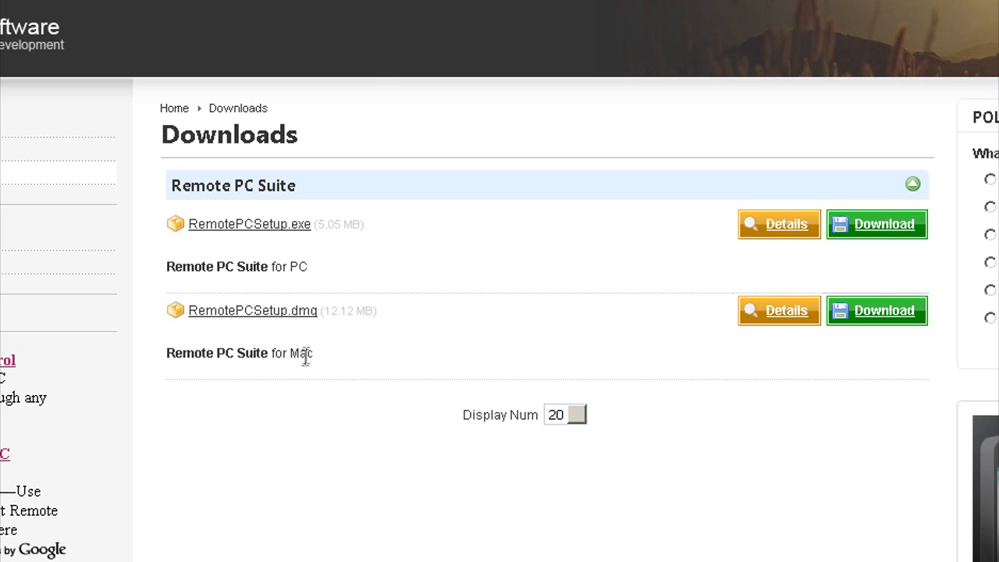
pyautogui.moveTo(858, 327)
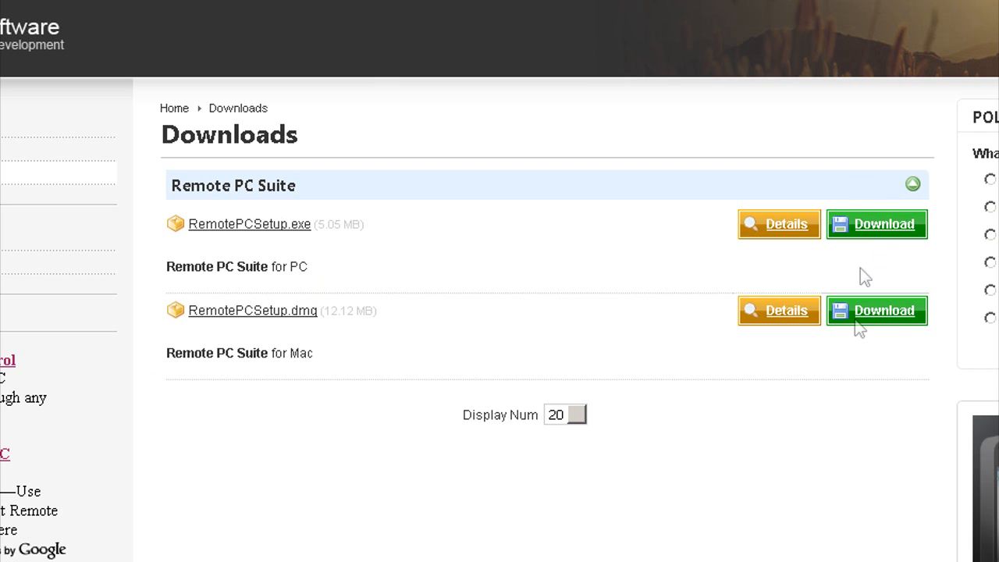
pyautogui.moveTo(902, 234)
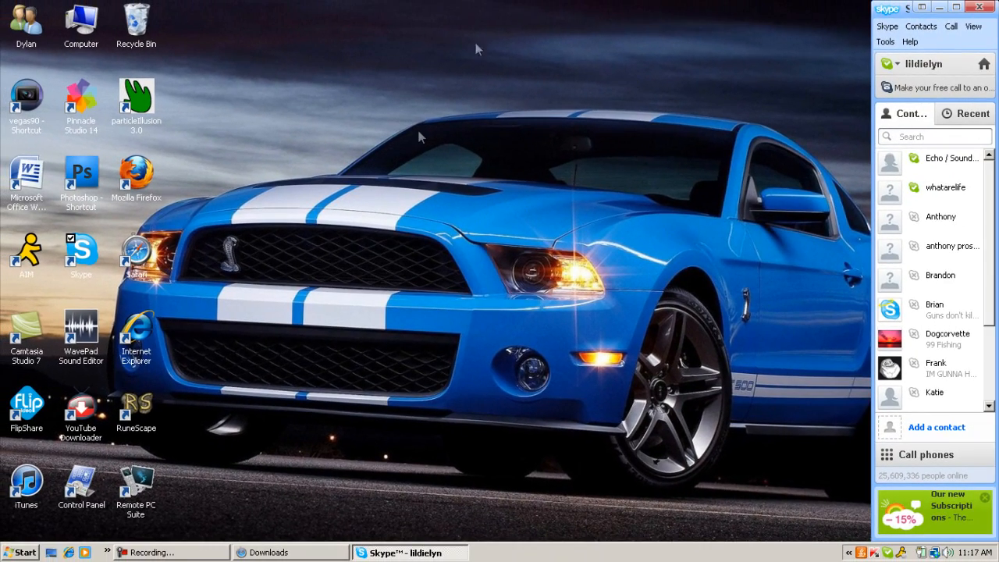
pyautogui.moveTo(422, 243)
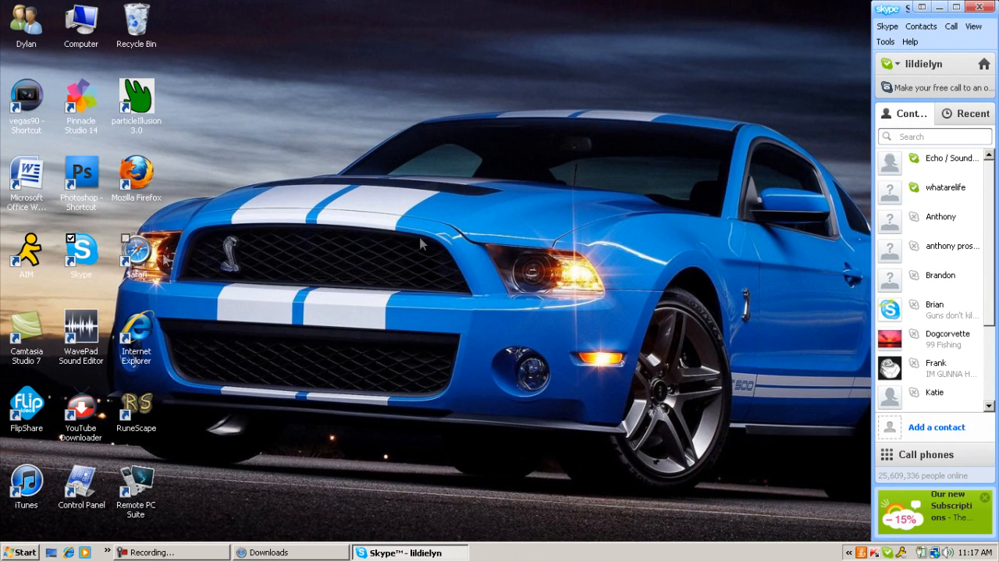
pyautogui.moveTo(136, 476)
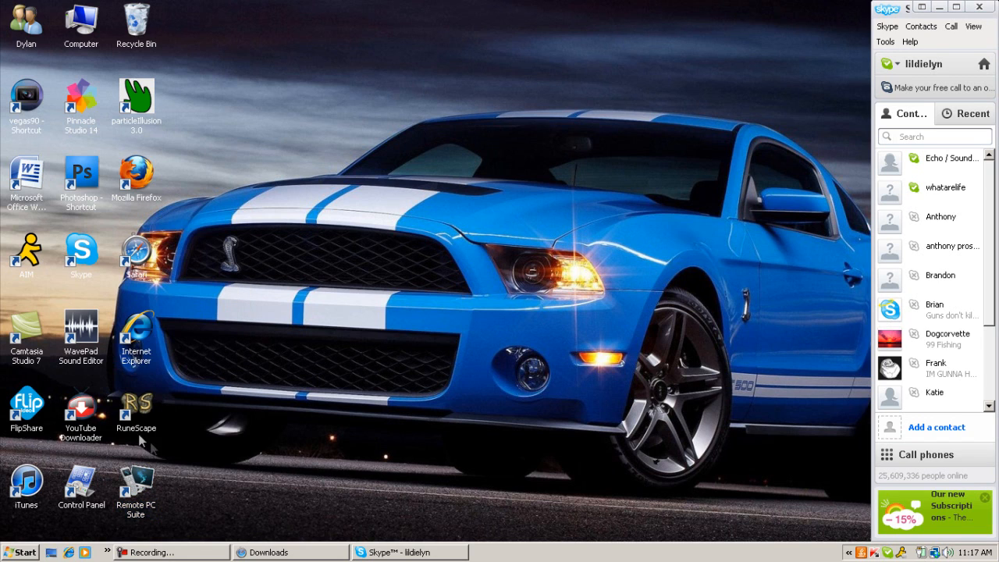
pyautogui.moveTo(81, 221)
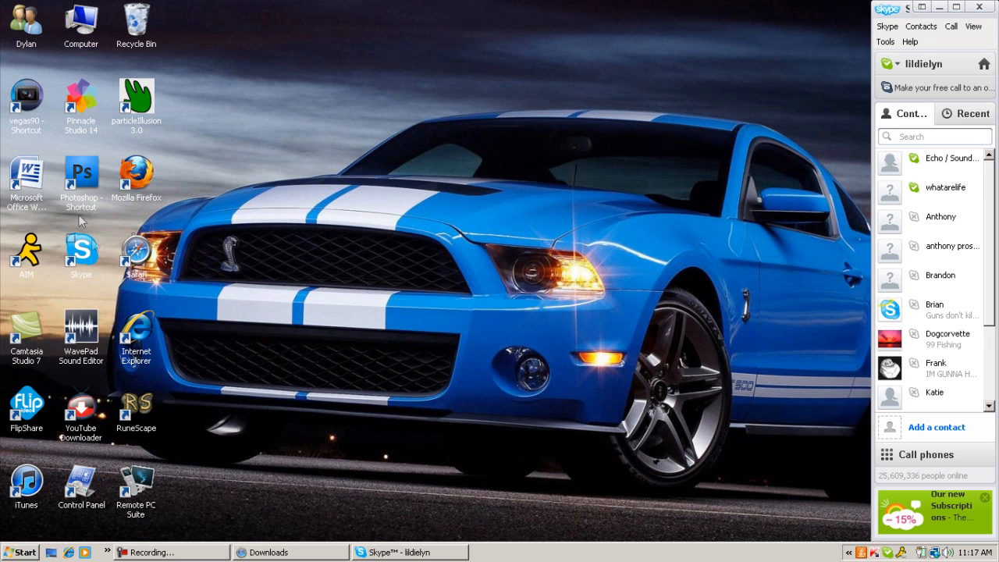
pyautogui.moveTo(156, 278)
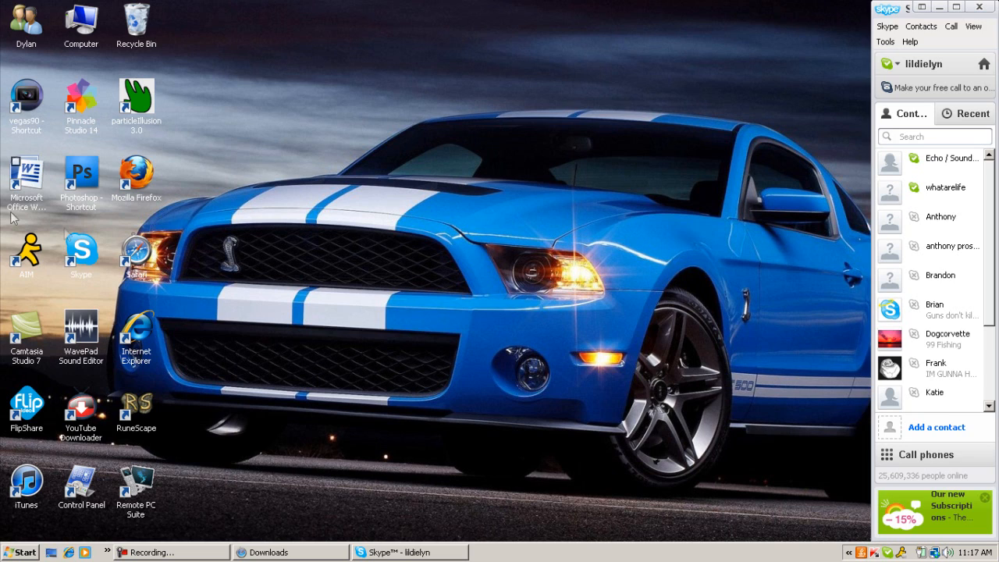
pyautogui.moveTo(244, 234)
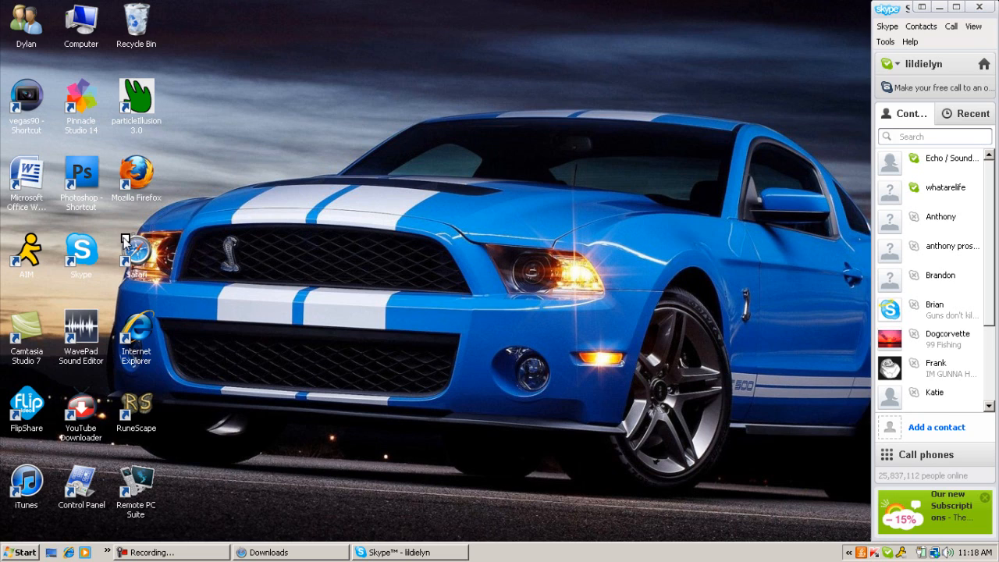
pyautogui.moveTo(153, 474)
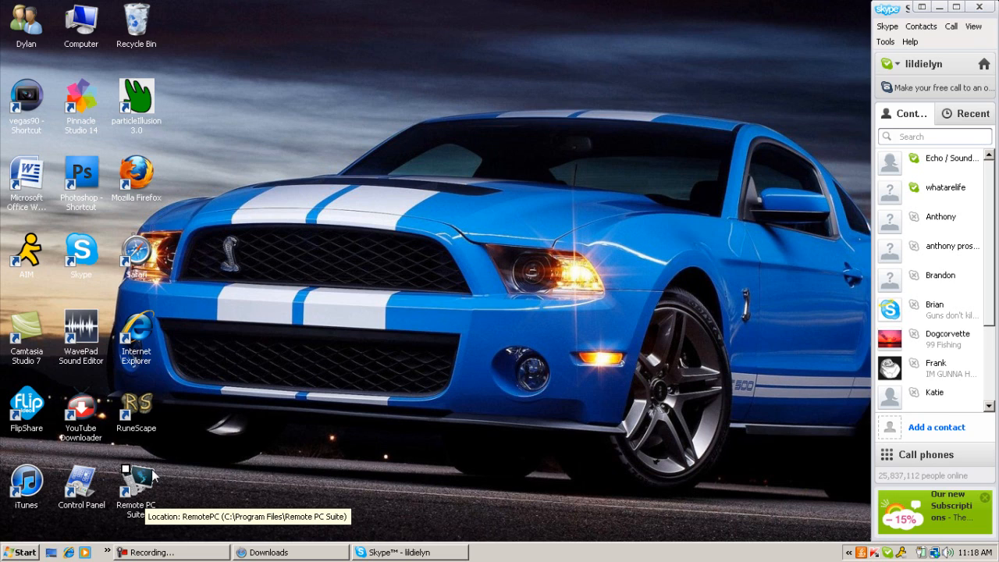
pyautogui.rightClick(136, 482)
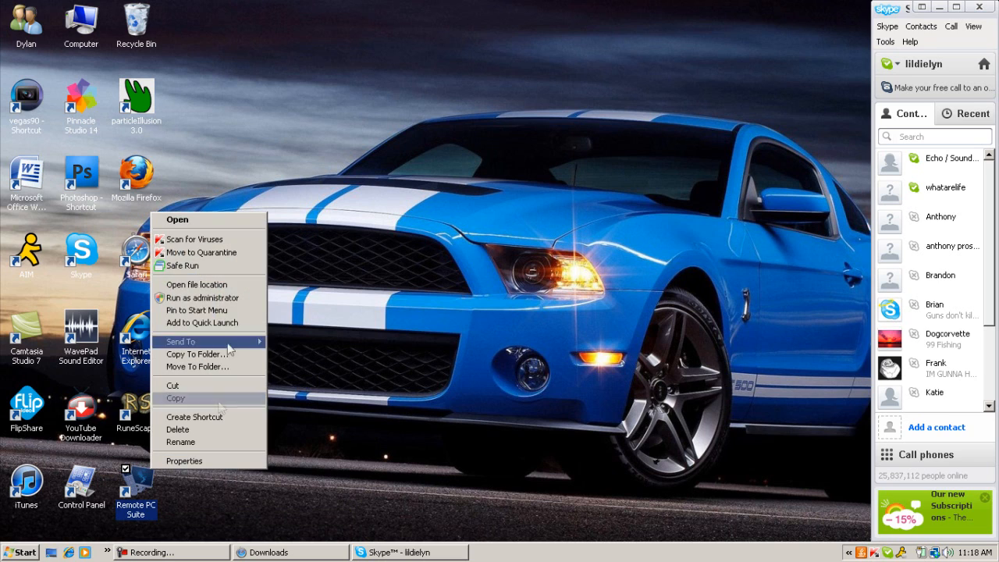
pyautogui.moveTo(201, 298)
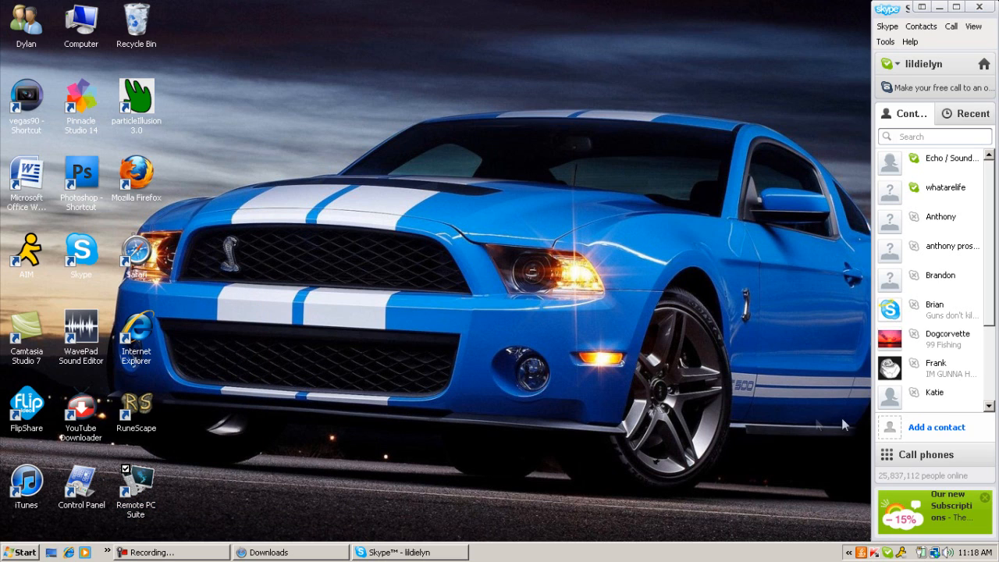
pyautogui.moveTo(585, 447)
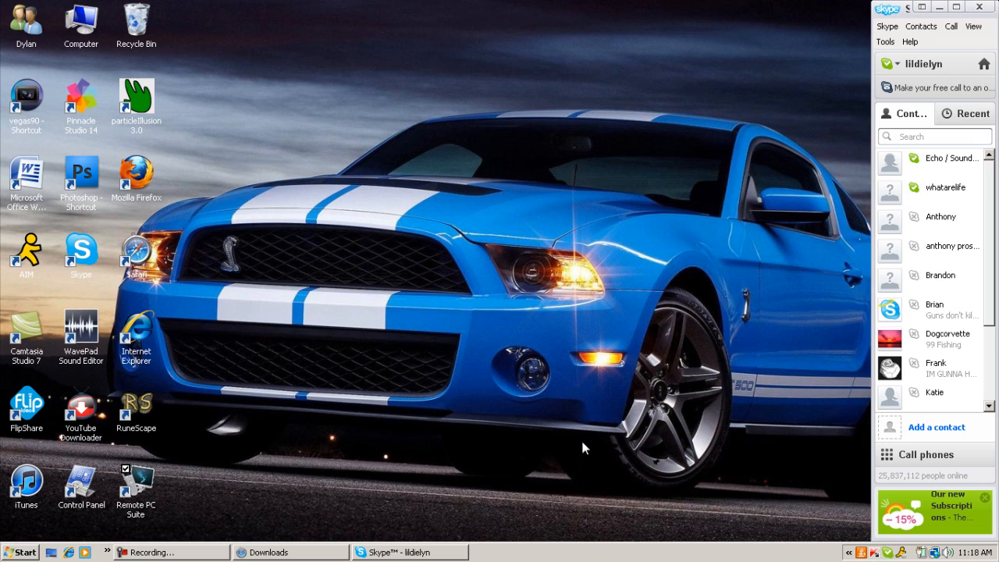
pyautogui.moveTo(382, 532)
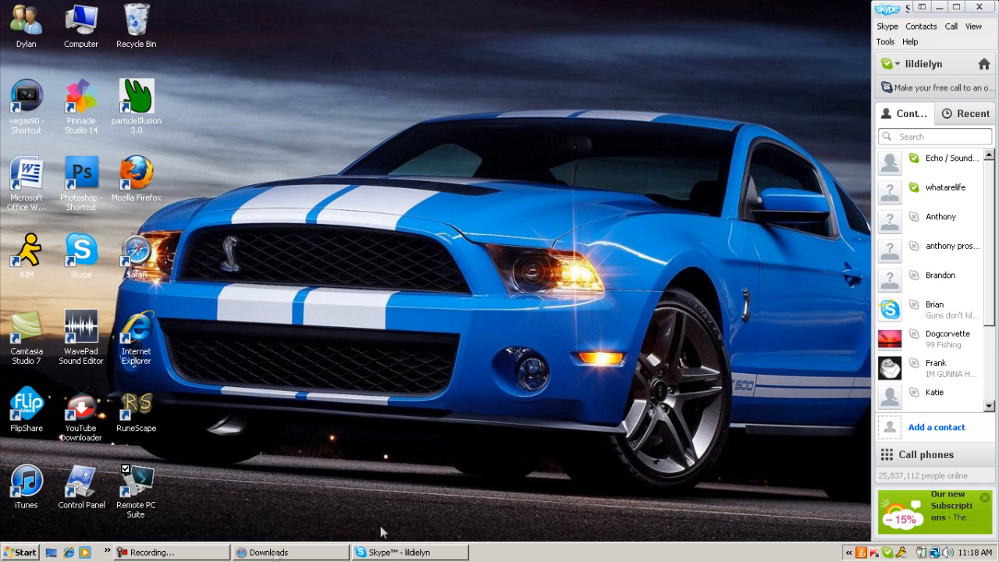
pyautogui.moveTo(399, 412)
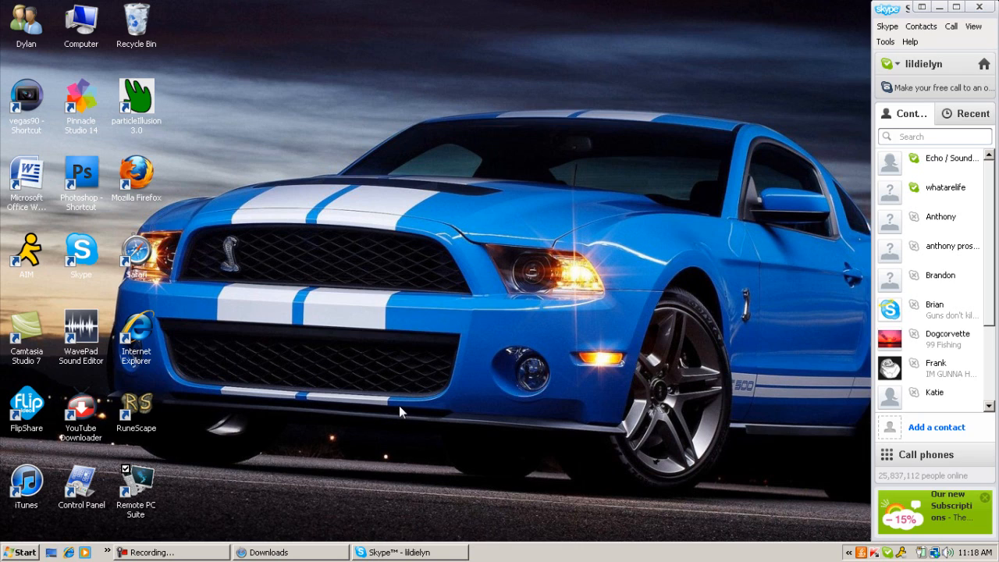
pyautogui.moveTo(144, 485)
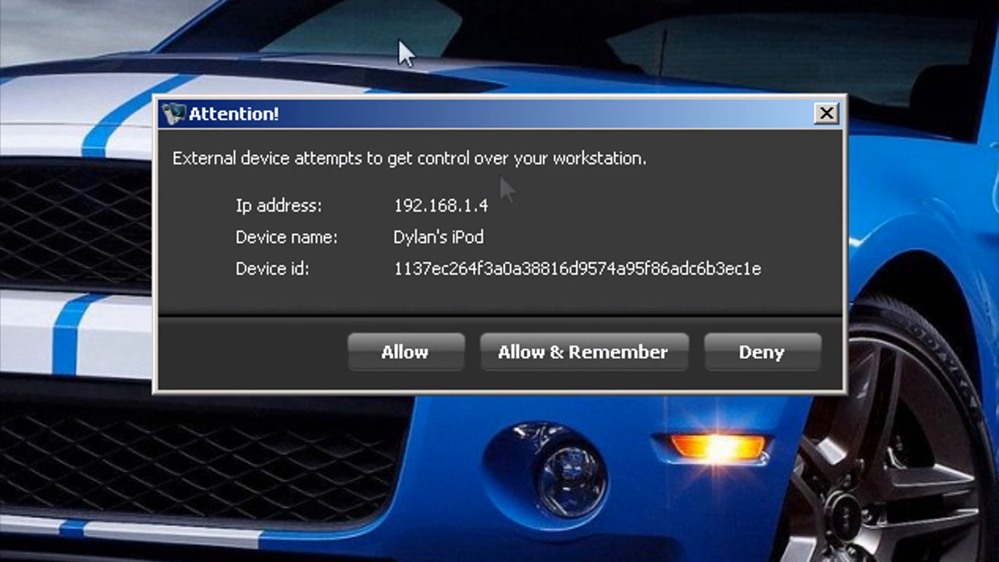
pyautogui.moveTo(784, 409)
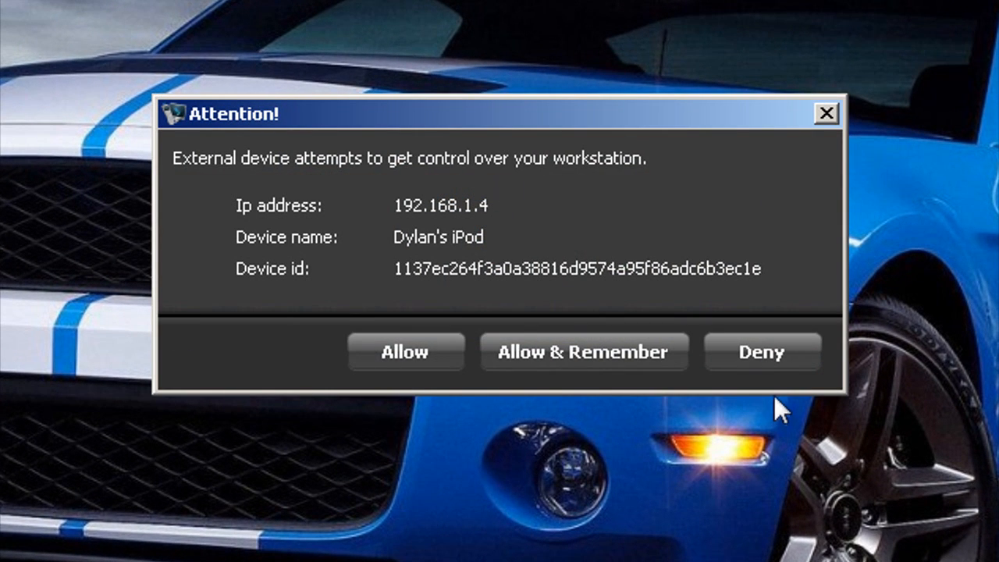
pyautogui.moveTo(581, 360)
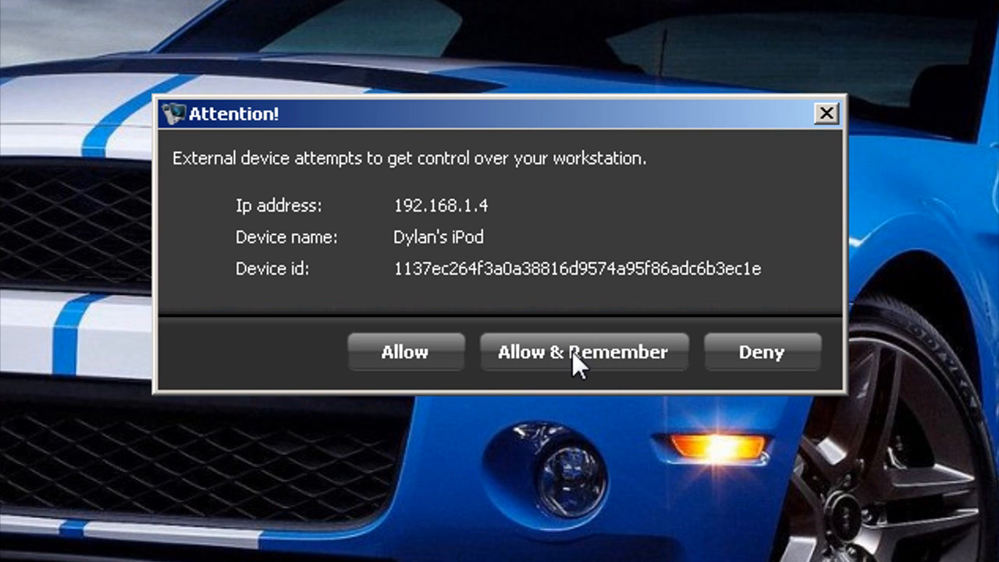
# - Choose Allow & Remember so the iPod is accepted for future connections
pyautogui.click(584, 353)
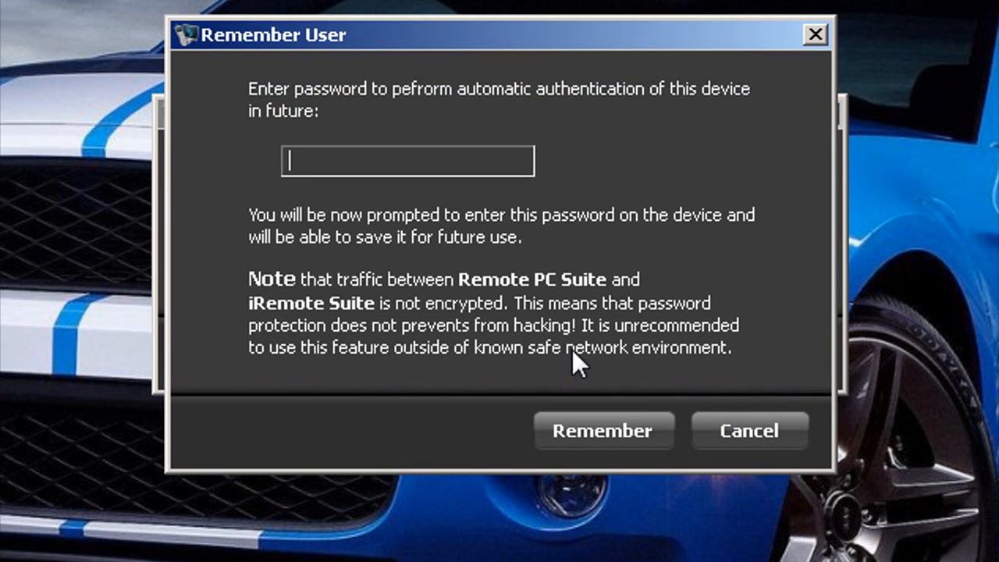
pyautogui.moveTo(463, 166)
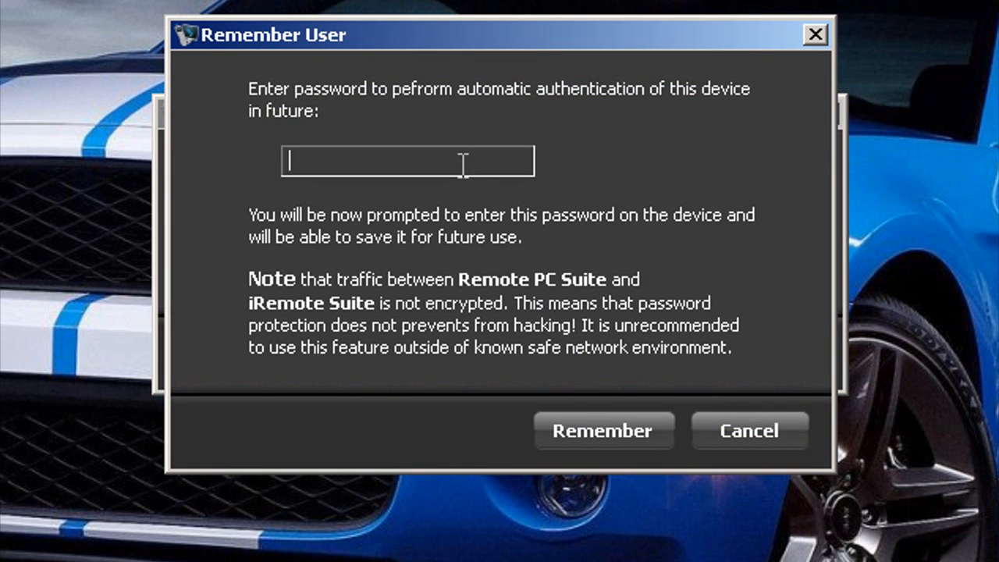
pyautogui.moveTo(460, 191)
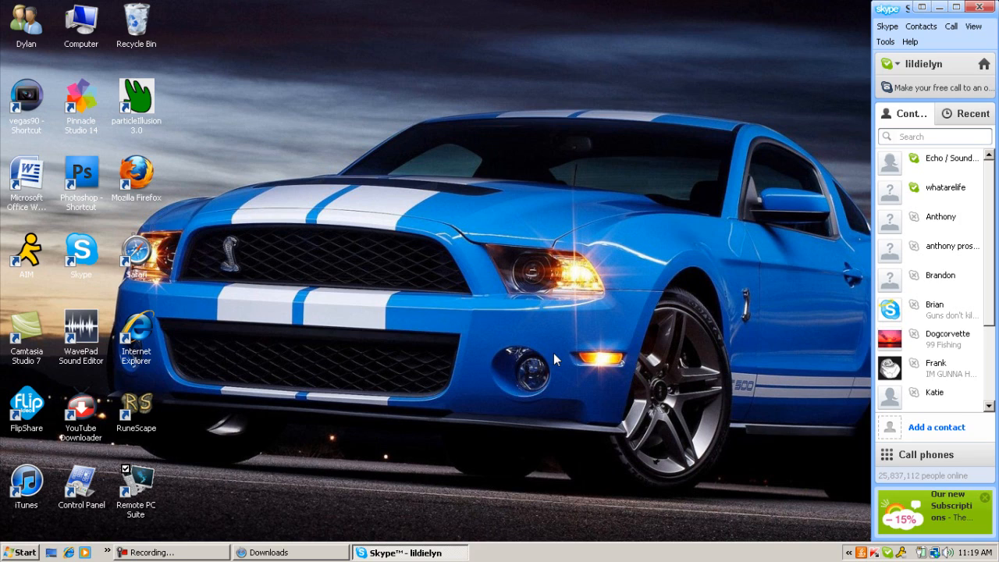
pyautogui.moveTo(625, 306)
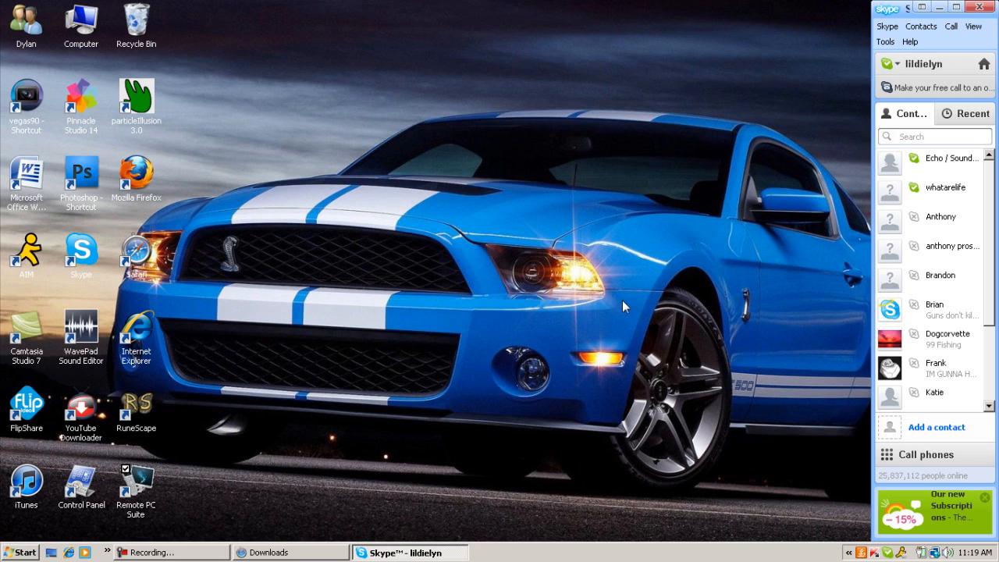
pyautogui.moveTo(543, 340)
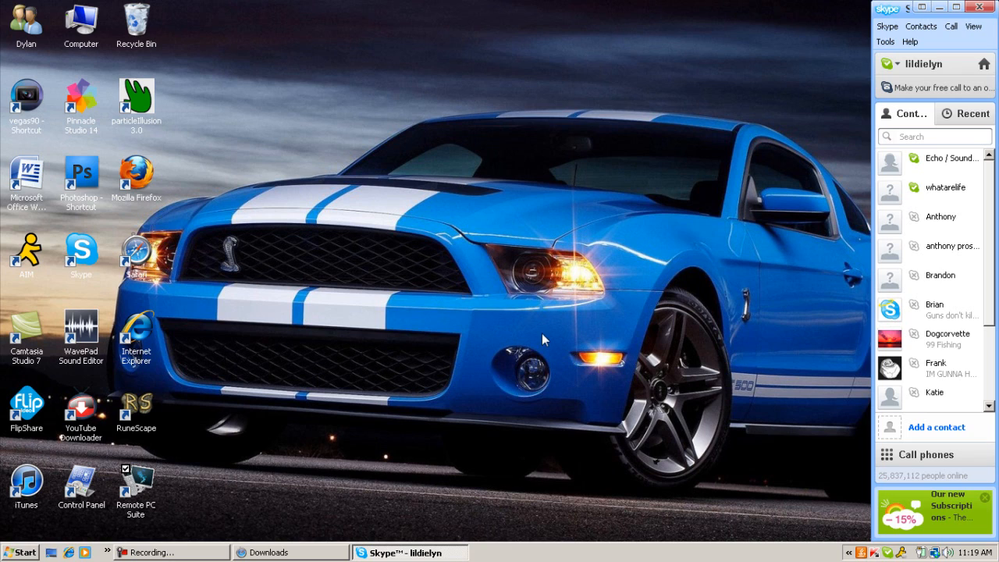
pyautogui.moveTo(505, 332)
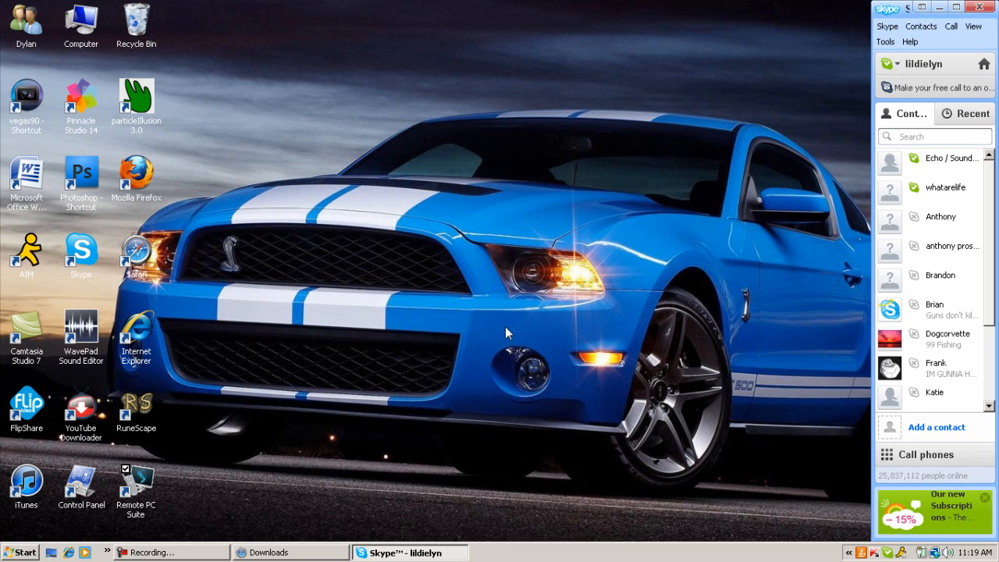
pyautogui.moveTo(465, 297)
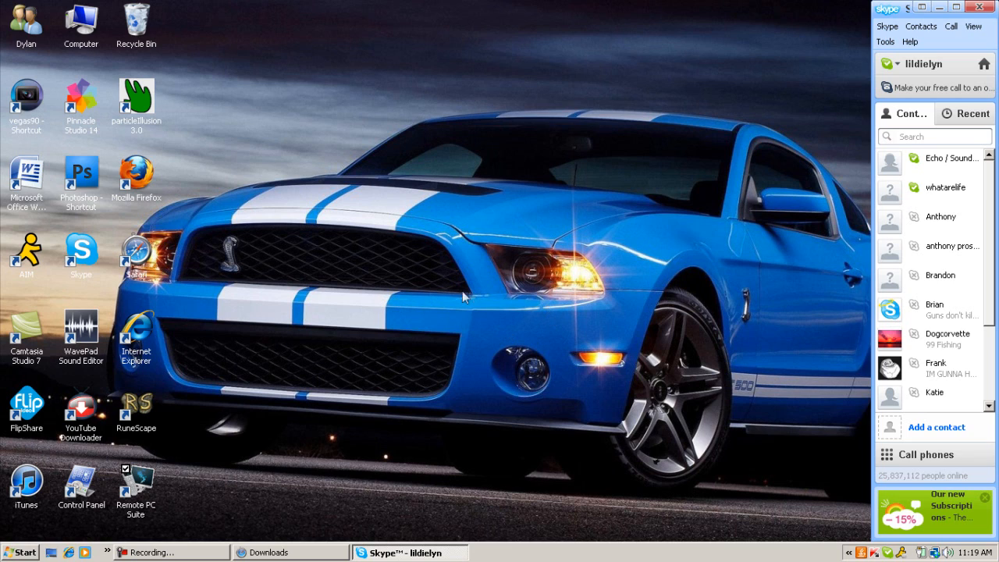
pyautogui.moveTo(421, 250)
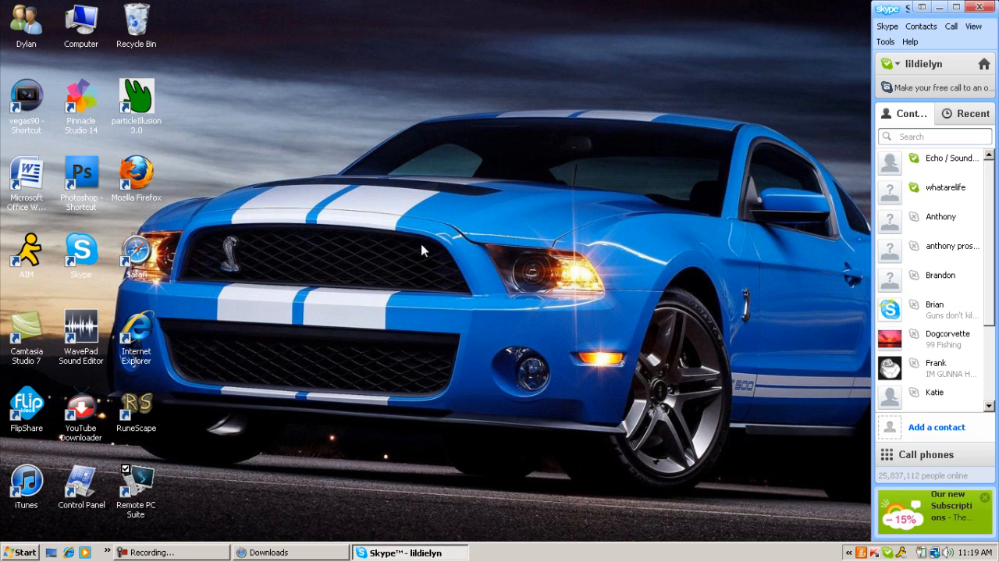
pyautogui.moveTo(346, 234)
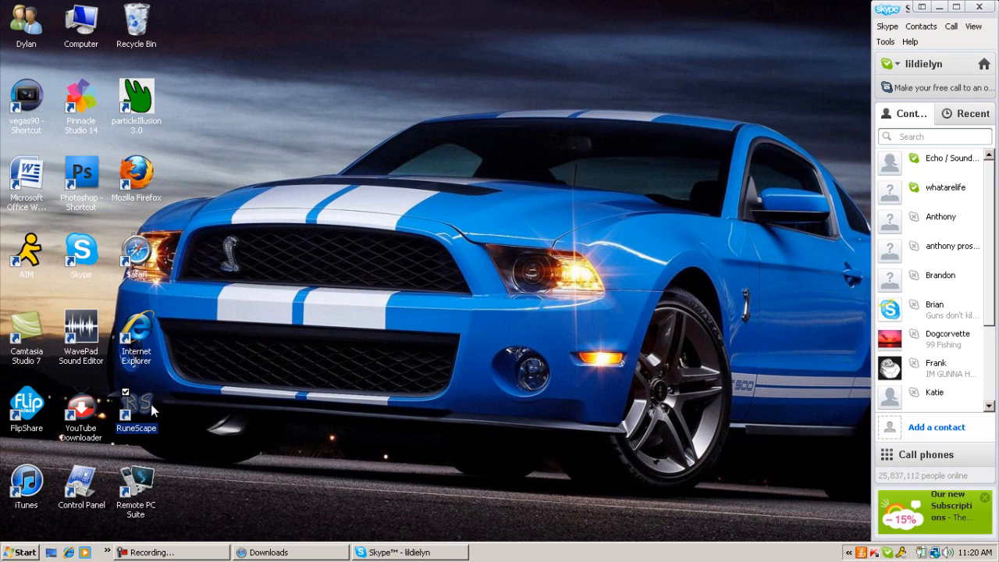
# - Launch RuneScape from its desktop shortcut and log in to the game world
pyautogui.doubleClick(136, 403)
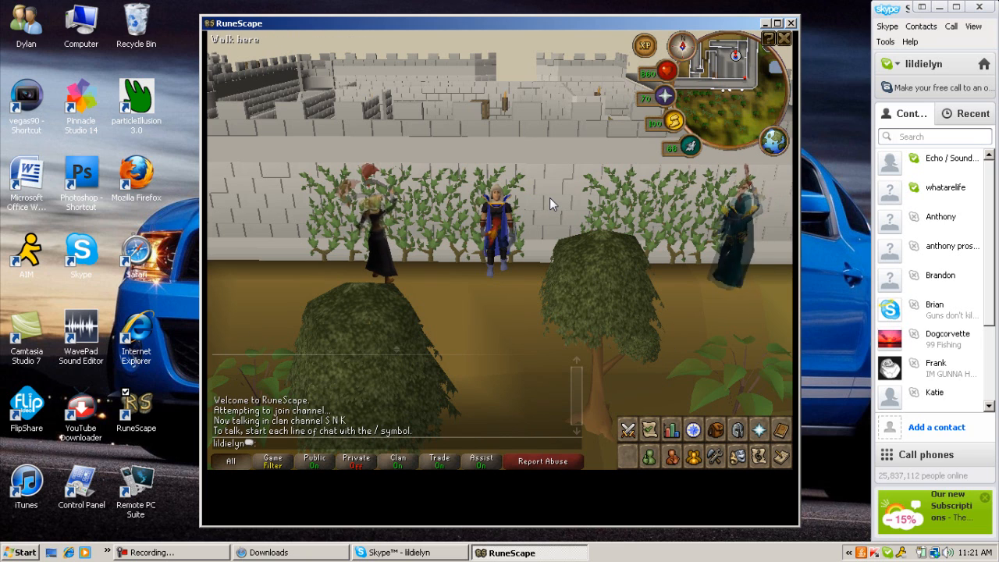
pyautogui.moveTo(480, 225)
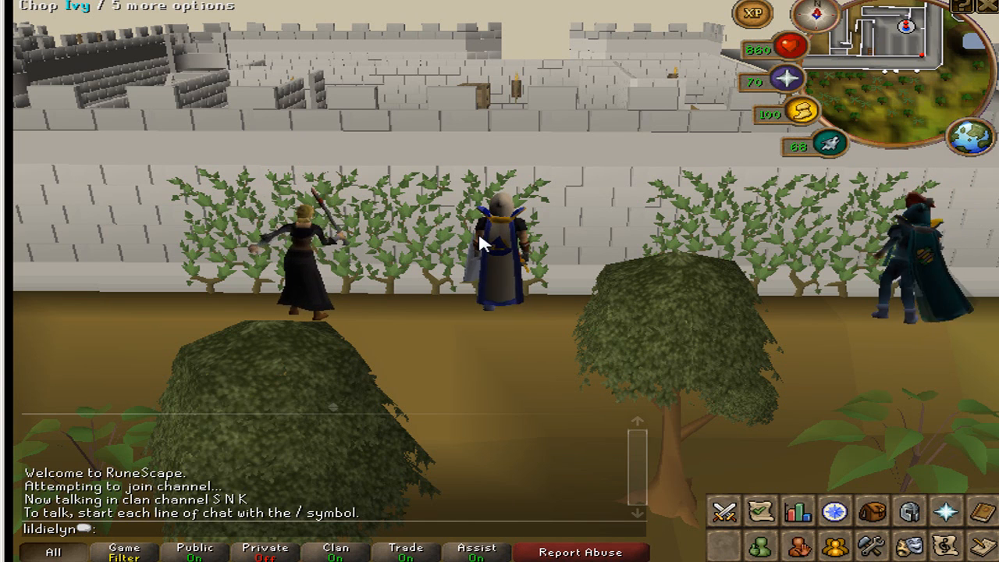
# - Check RuneScape's Audio Options panel, close it and return to the Inventory tab
pyautogui.click(872, 546)
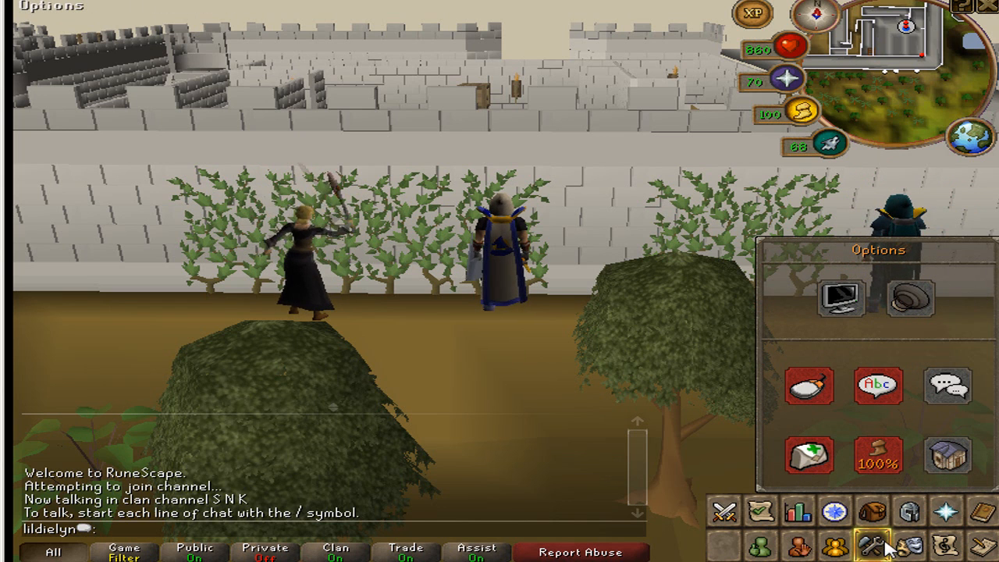
pyautogui.moveTo(915, 299)
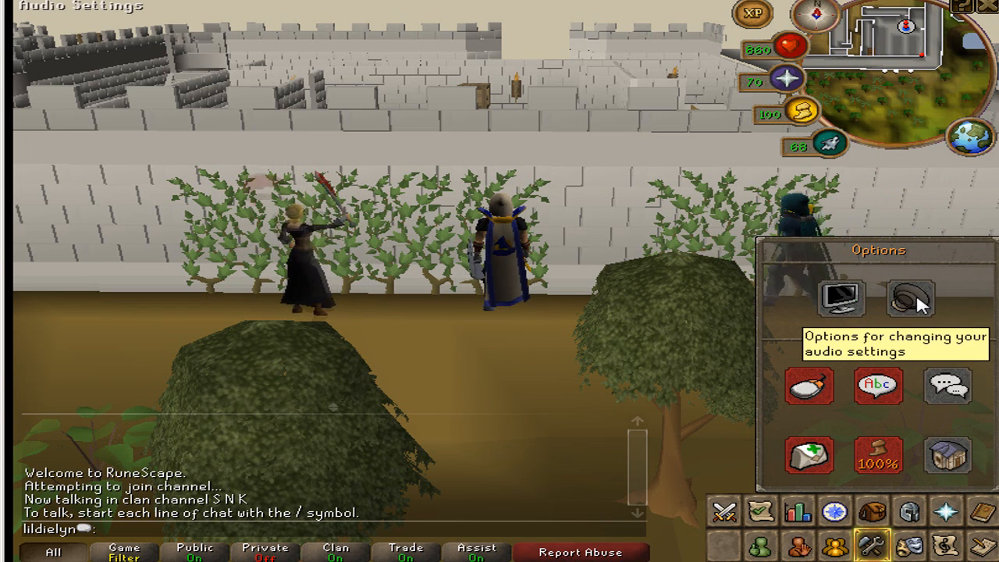
pyautogui.click(909, 299)
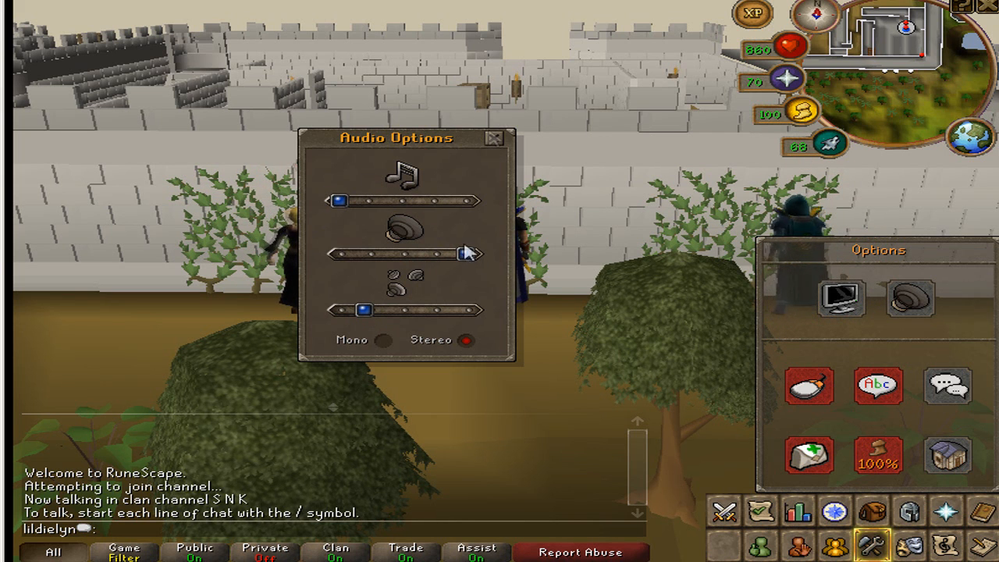
pyautogui.click(495, 137)
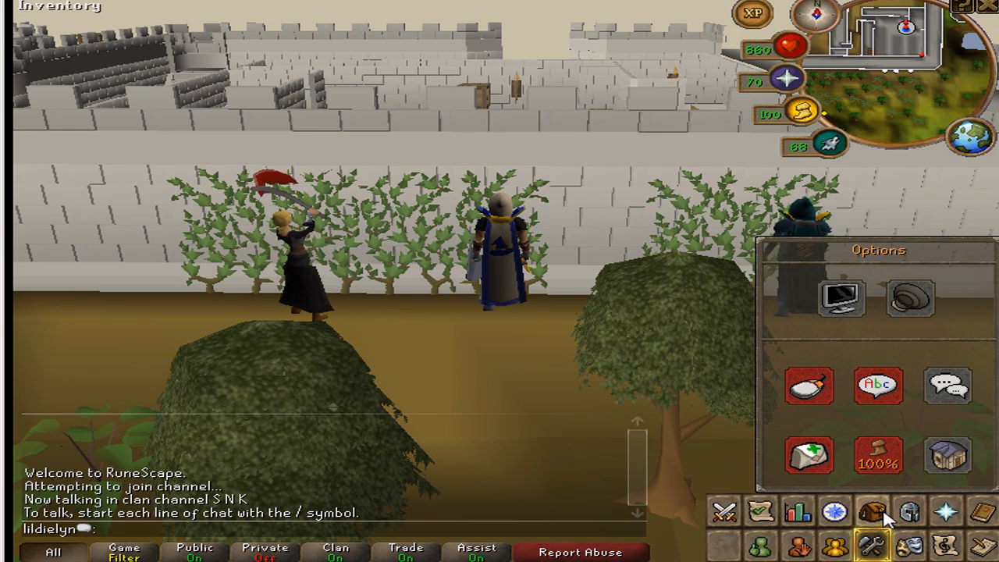
pyautogui.click(871, 512)
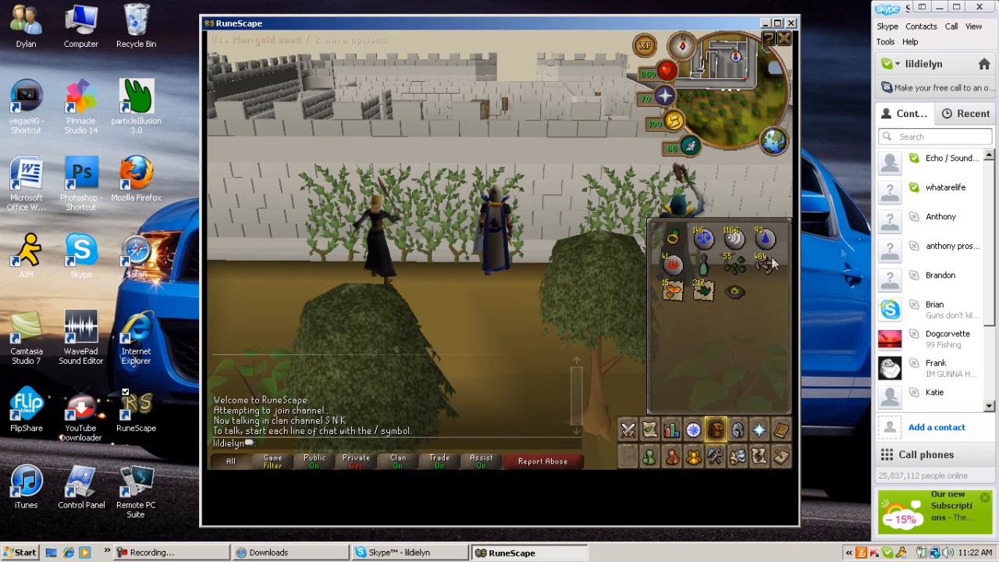
pyautogui.moveTo(955, 194)
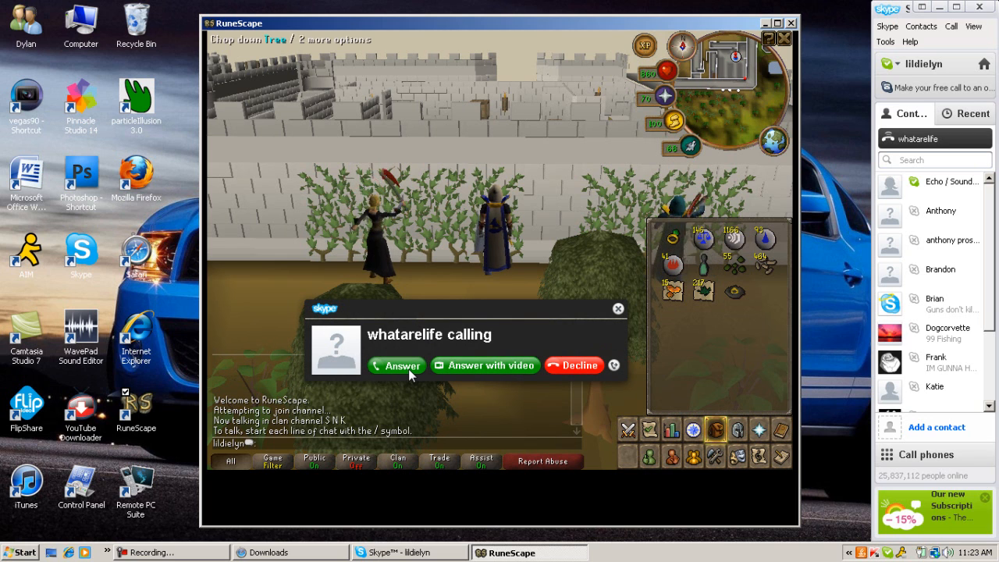
pyautogui.click(396, 365)
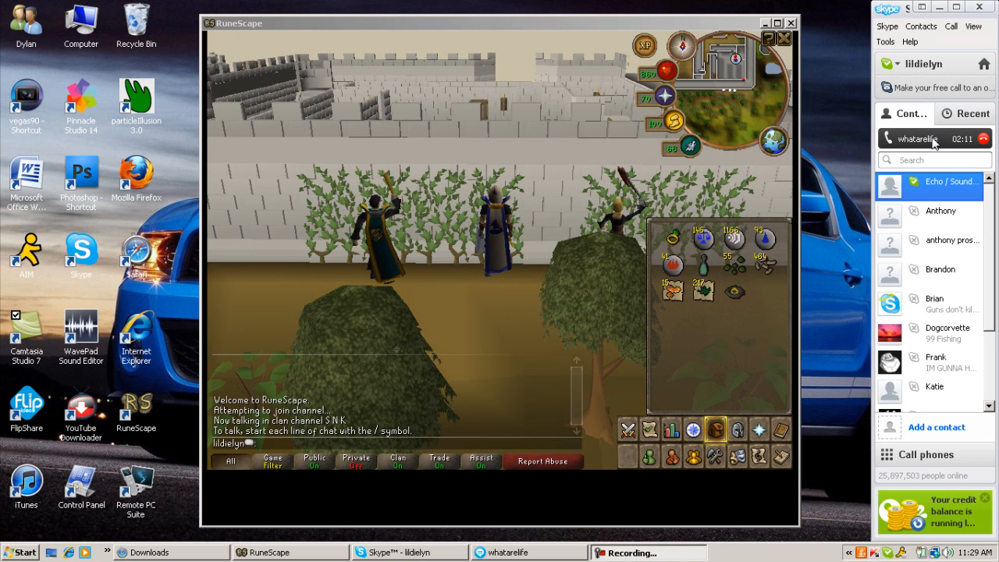
pyautogui.click(921, 138)
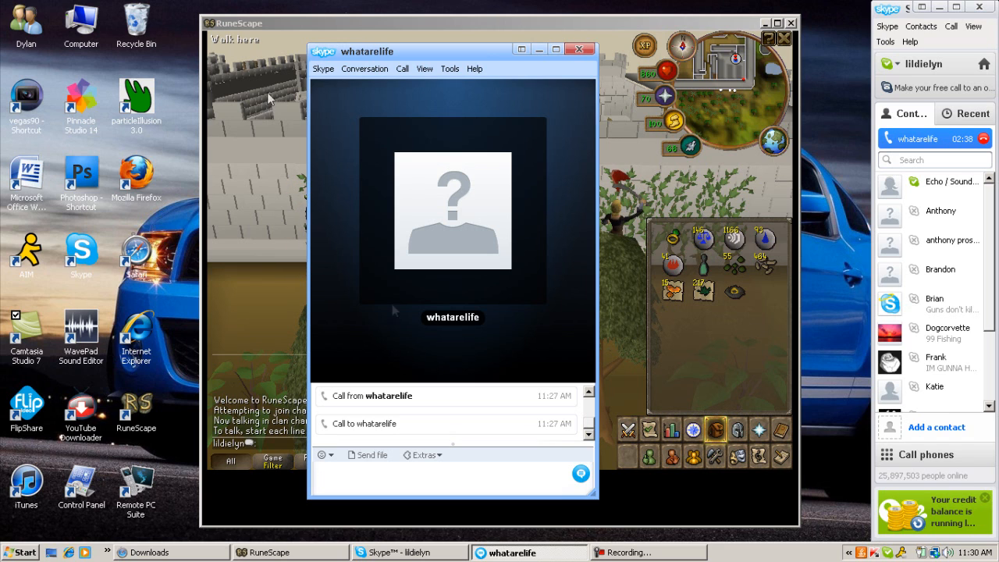
# - Choose Call > Audio Settings to show Skype's microphone and speaker options
pyautogui.click(402, 68)
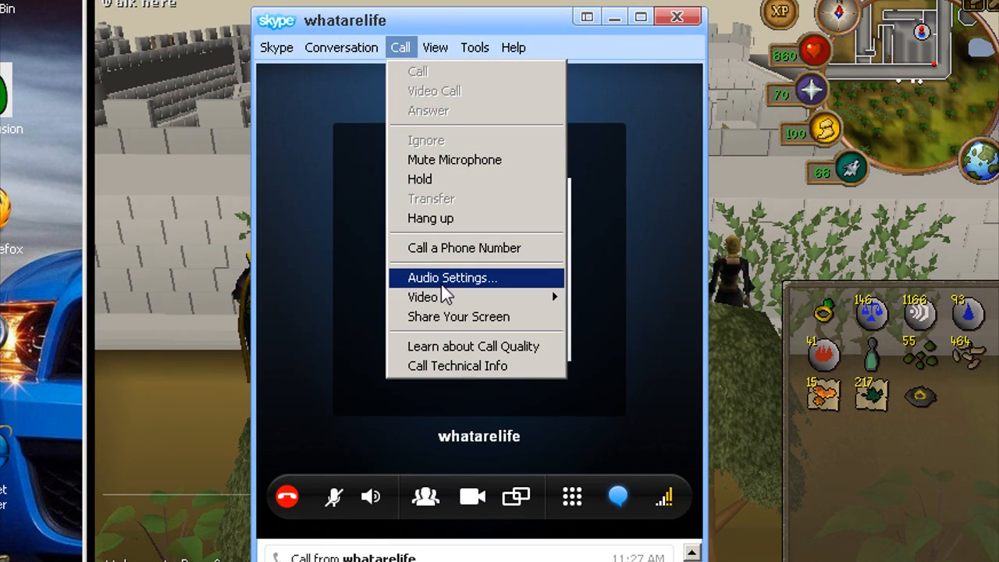
pyautogui.moveTo(434, 247)
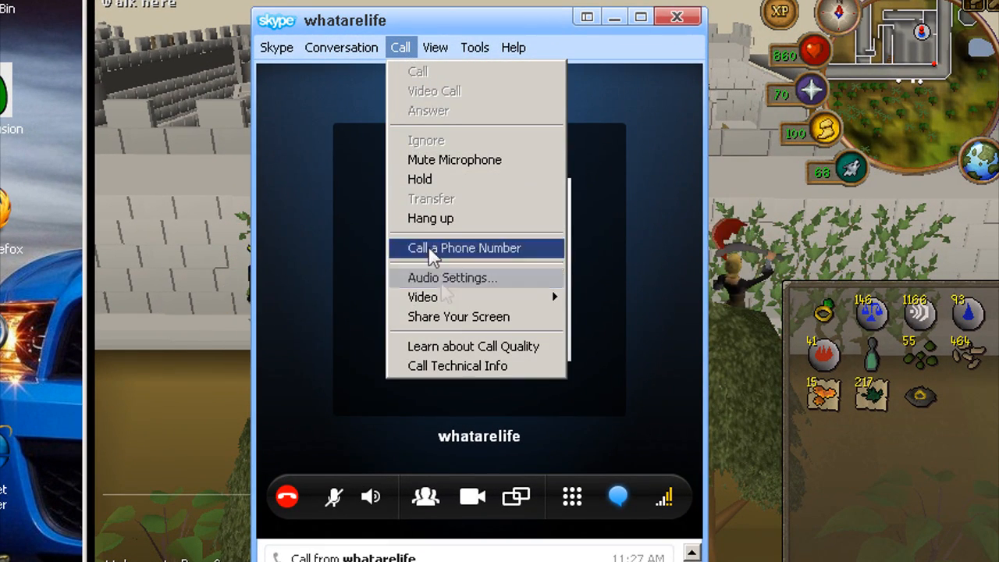
pyautogui.click(399, 47)
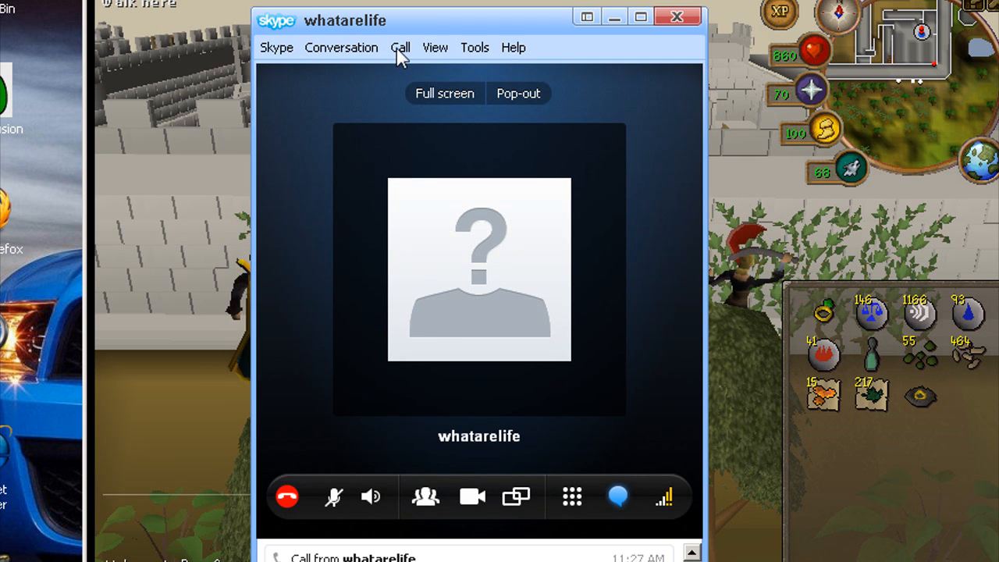
pyautogui.click(399, 46)
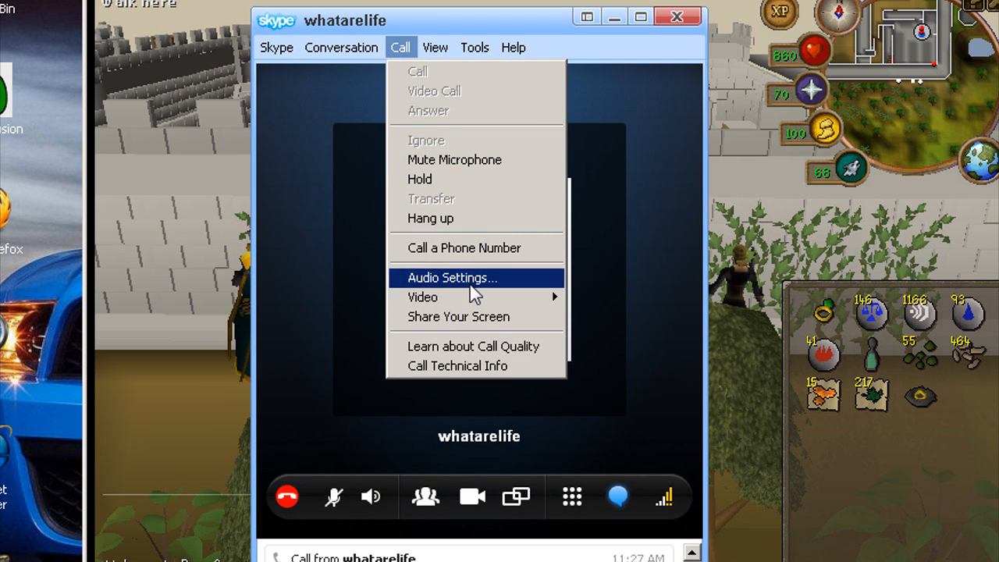
pyautogui.click(453, 278)
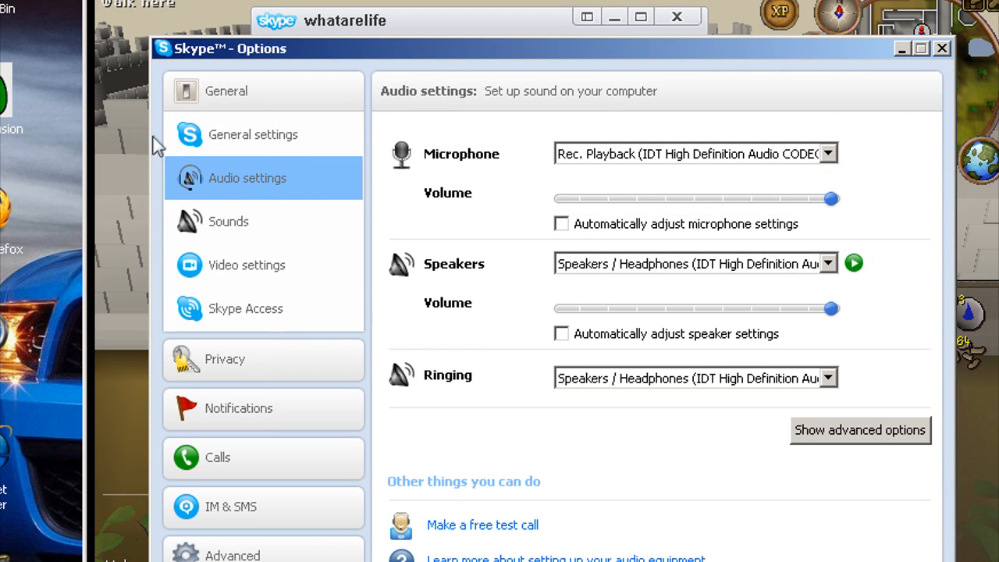
pyautogui.moveTo(295, 187)
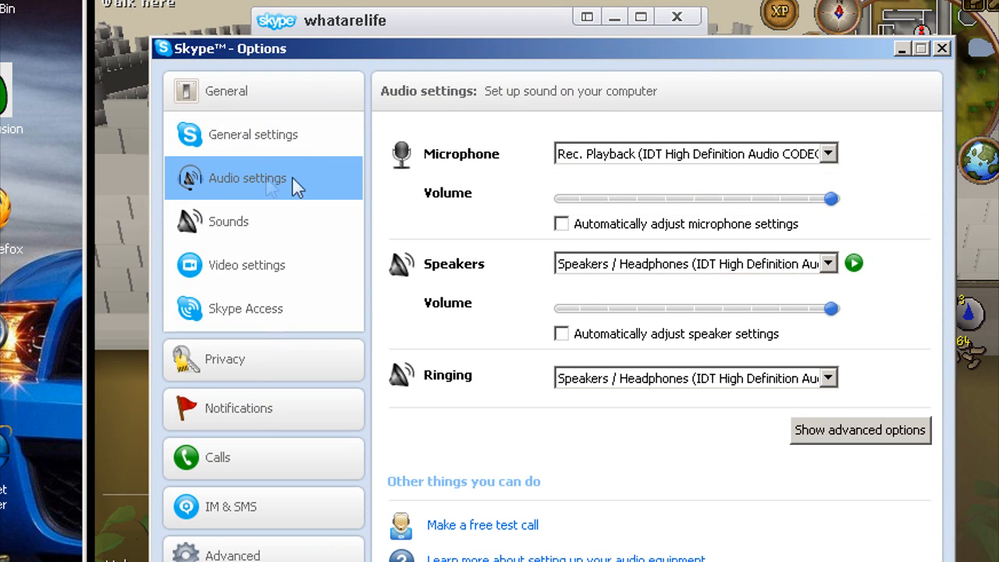
pyautogui.moveTo(637, 122)
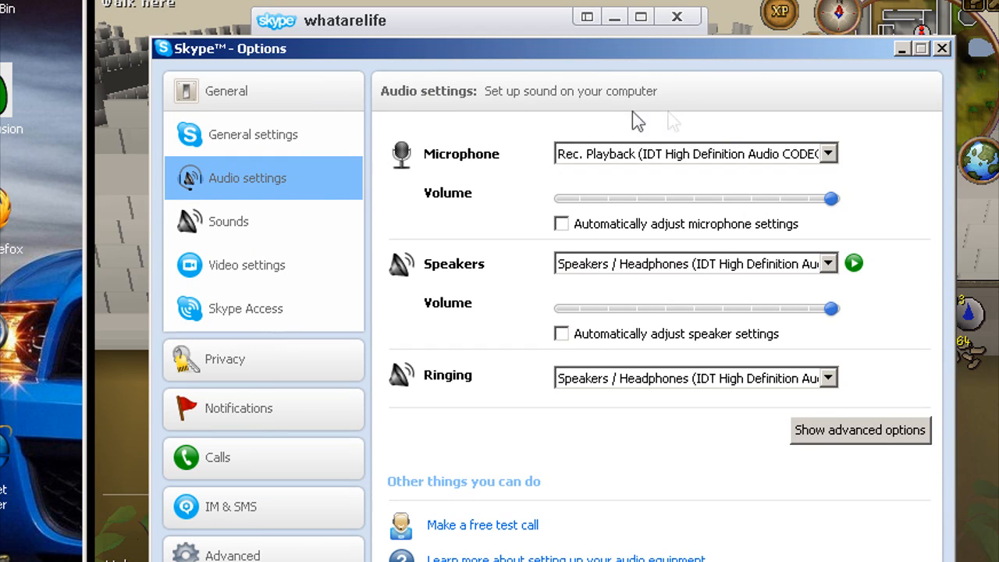
pyautogui.moveTo(835, 168)
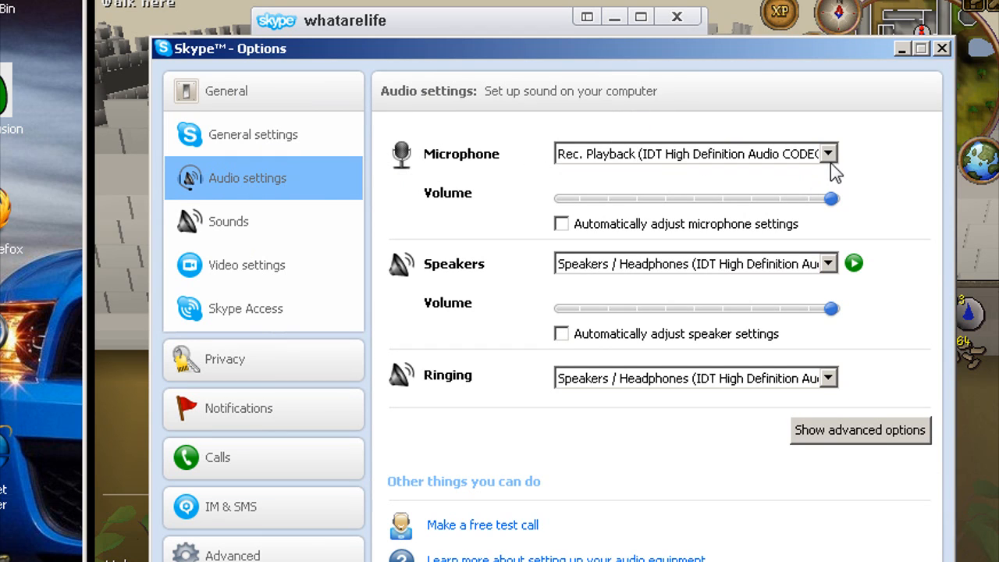
pyautogui.moveTo(982, 423)
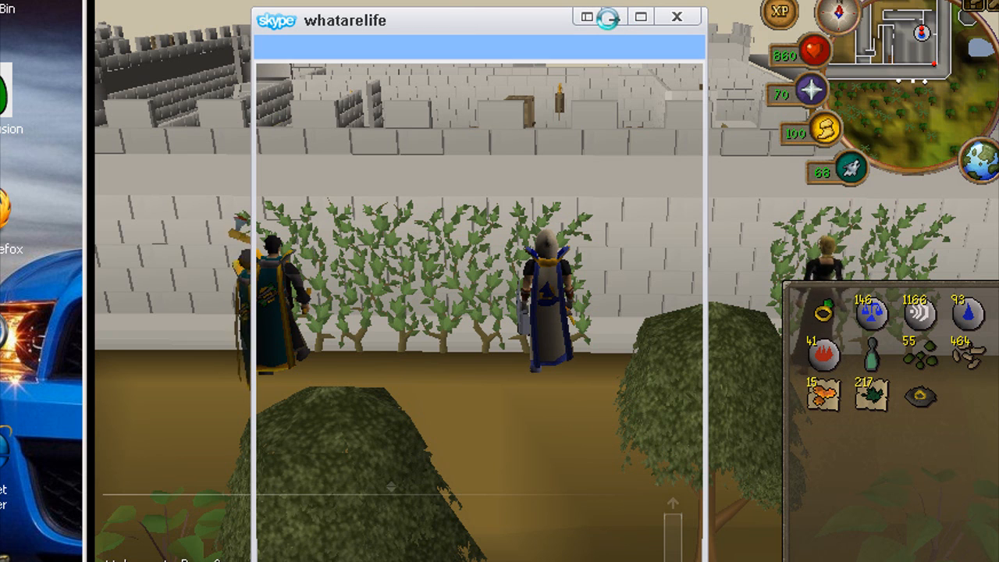
# - Minimize the call window and keep Rec. Playback (IDT HD Audio CODEC) as the microphone
pyautogui.click(614, 18)
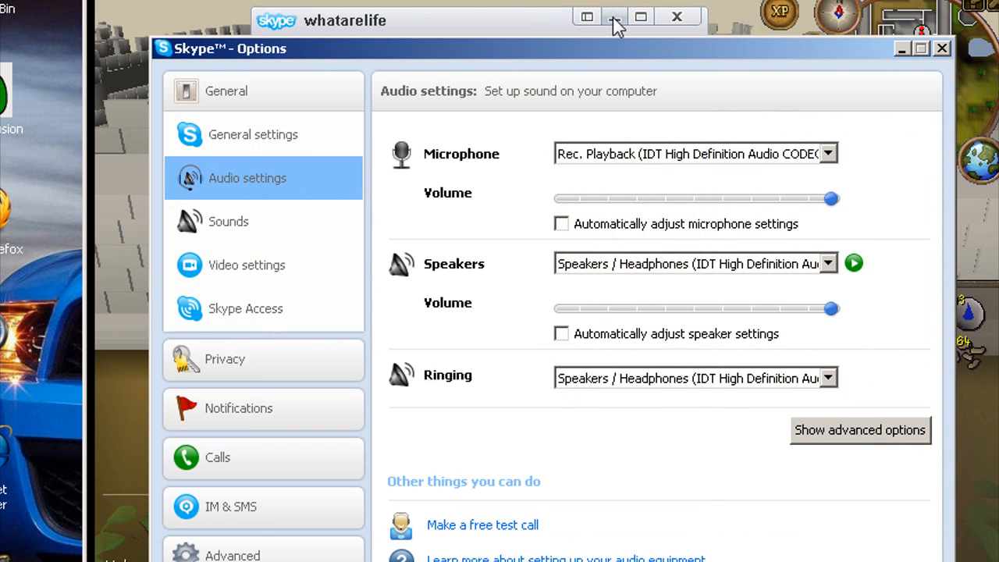
pyautogui.click(615, 15)
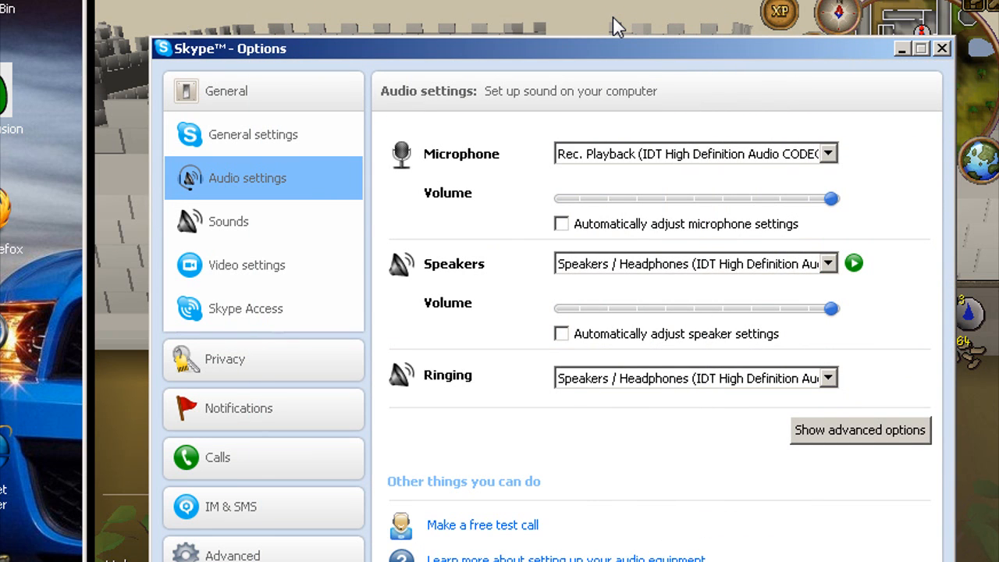
pyautogui.moveTo(777, 164)
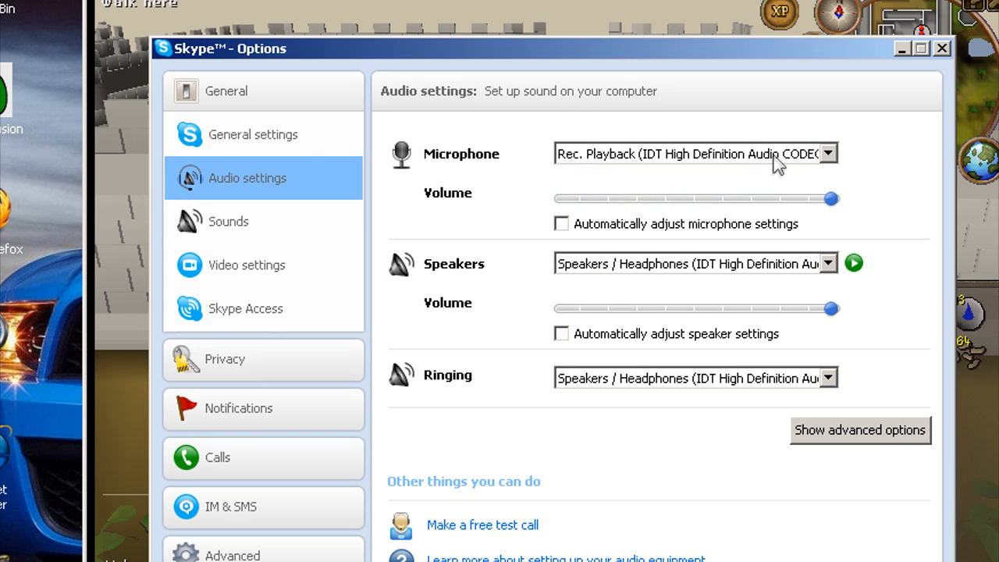
pyautogui.click(827, 153)
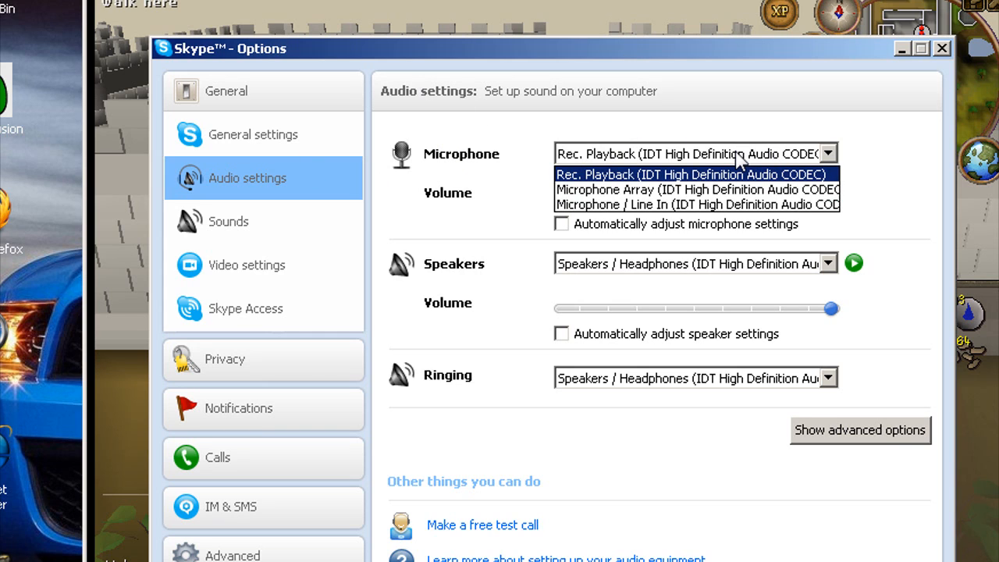
pyautogui.moveTo(696, 191)
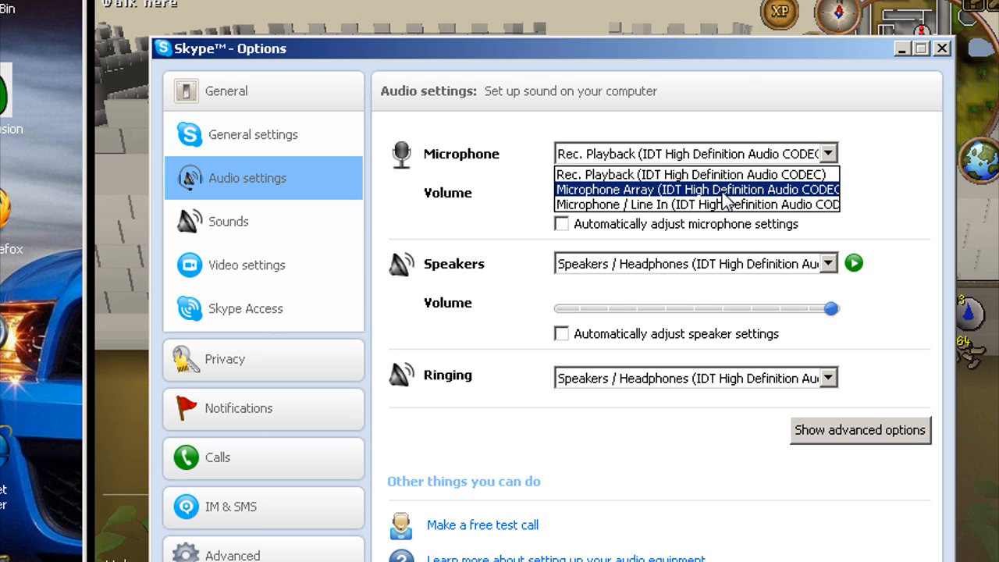
pyautogui.moveTo(718, 202)
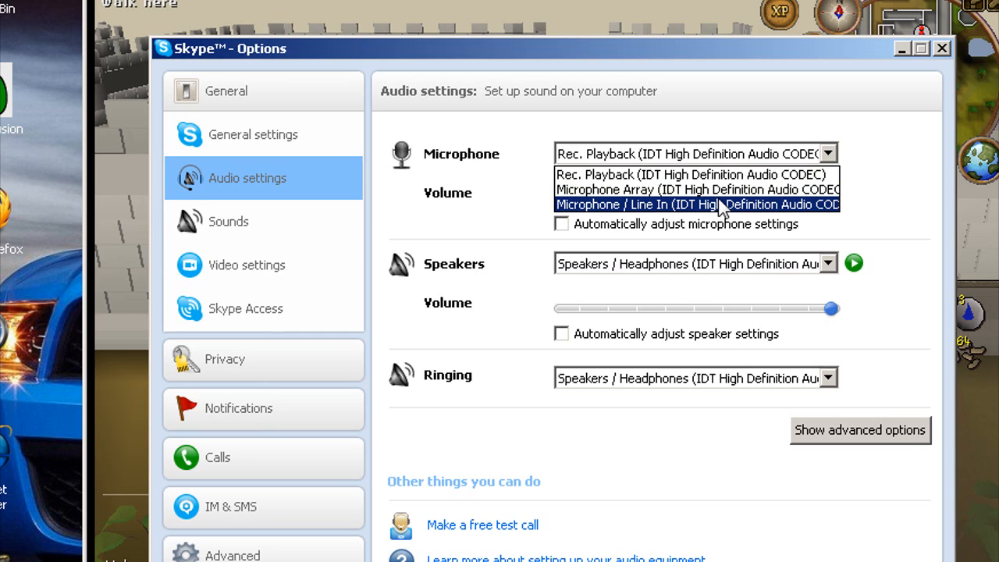
pyautogui.moveTo(663, 174)
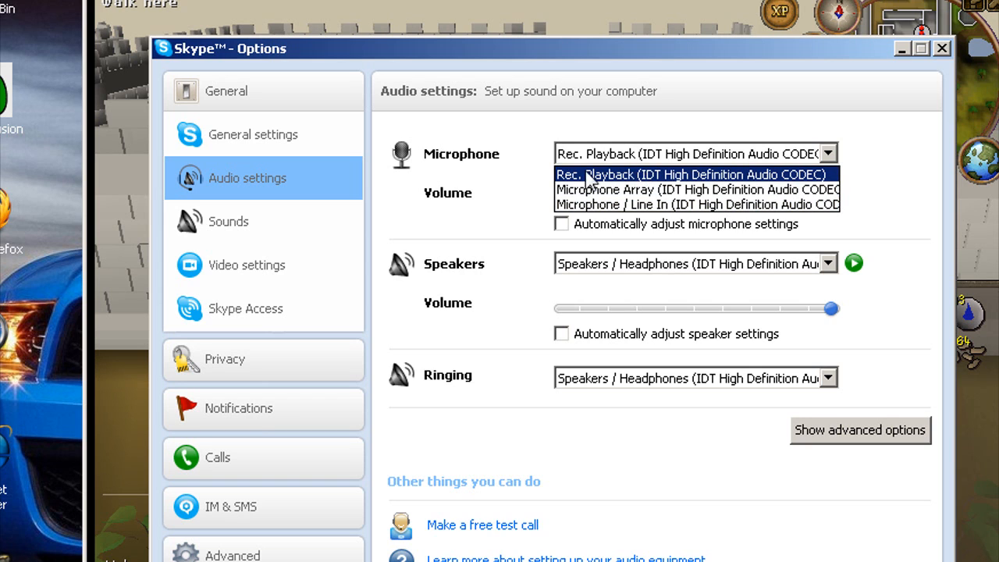
pyautogui.moveTo(721, 184)
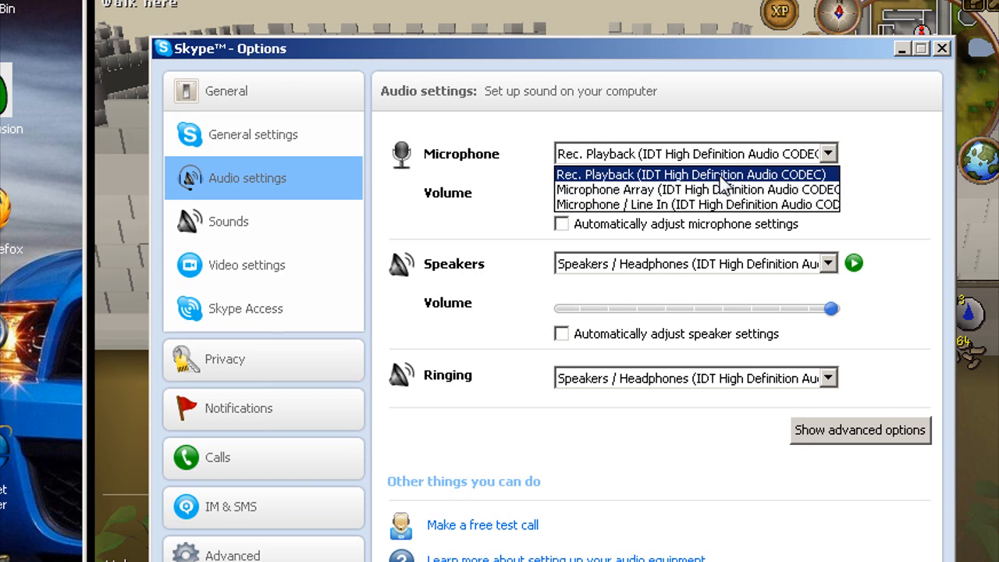
pyautogui.moveTo(712, 181)
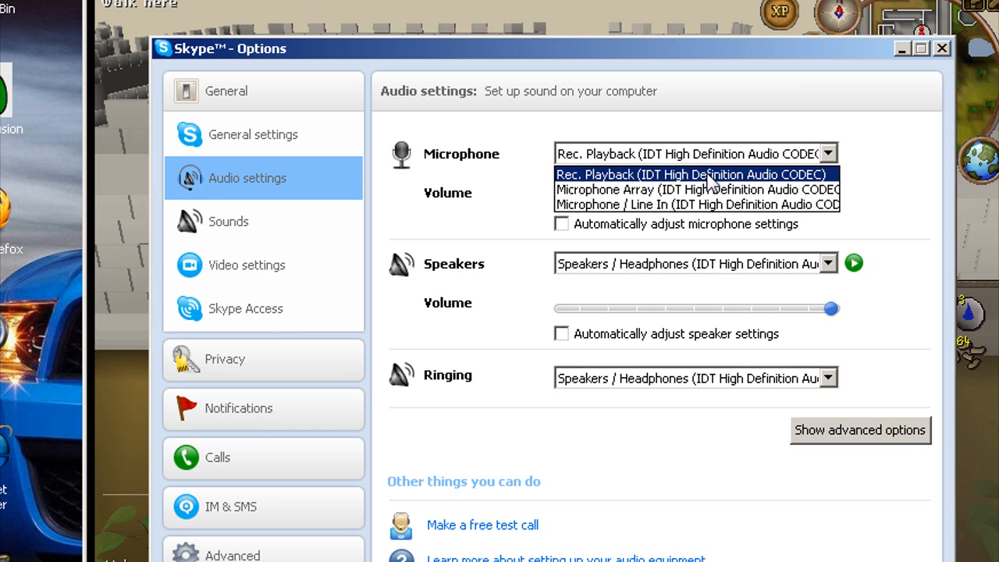
pyautogui.moveTo(718, 182)
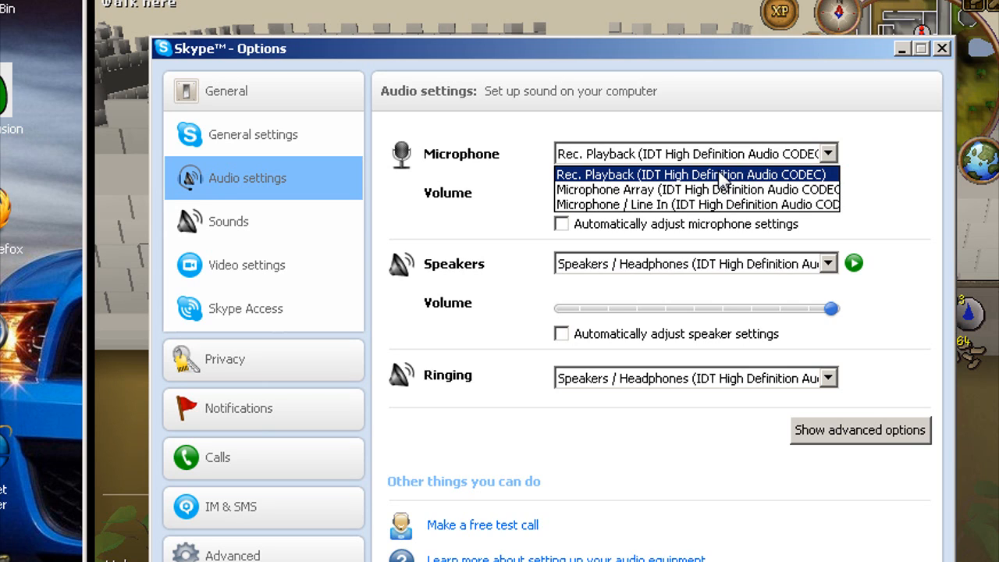
pyautogui.click(690, 175)
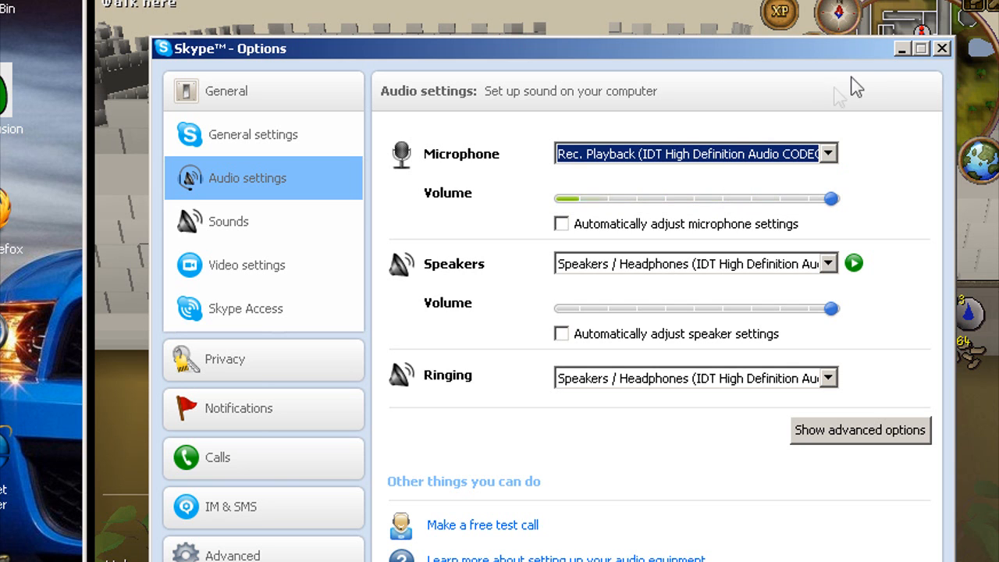